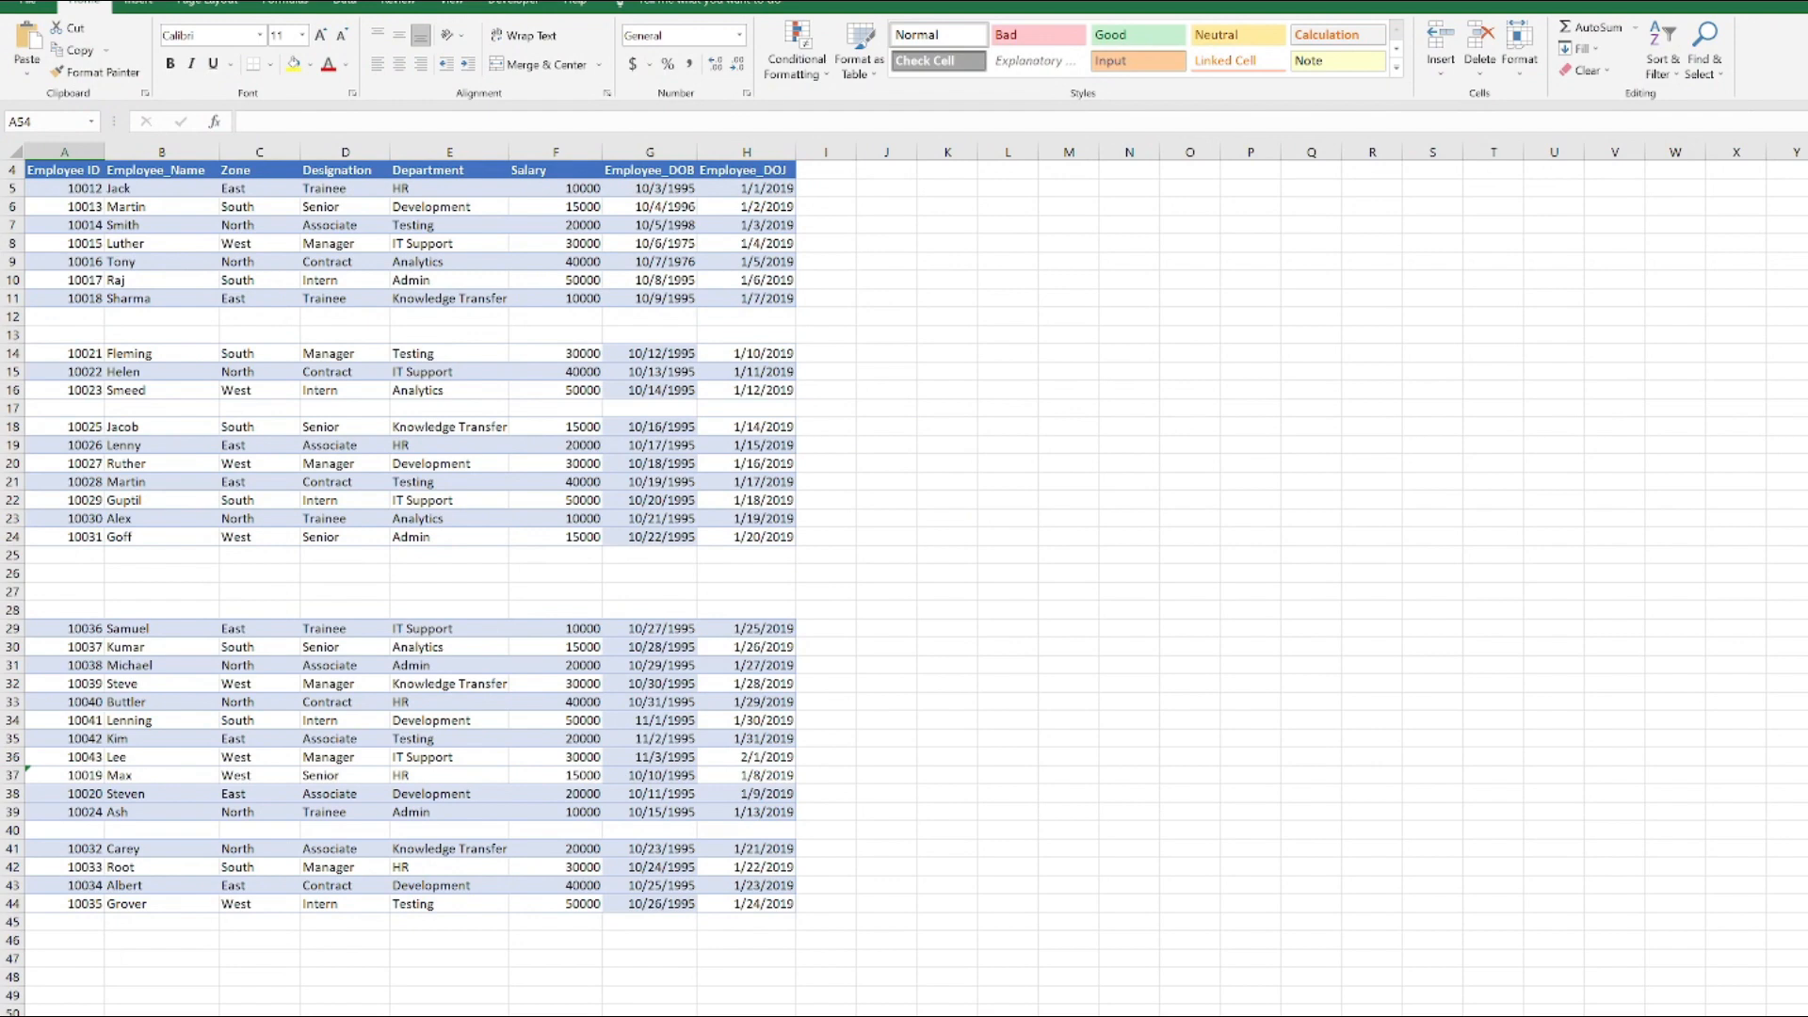
Select the Employee_Name and Employee ID header cells of the table
left_click(161, 169)
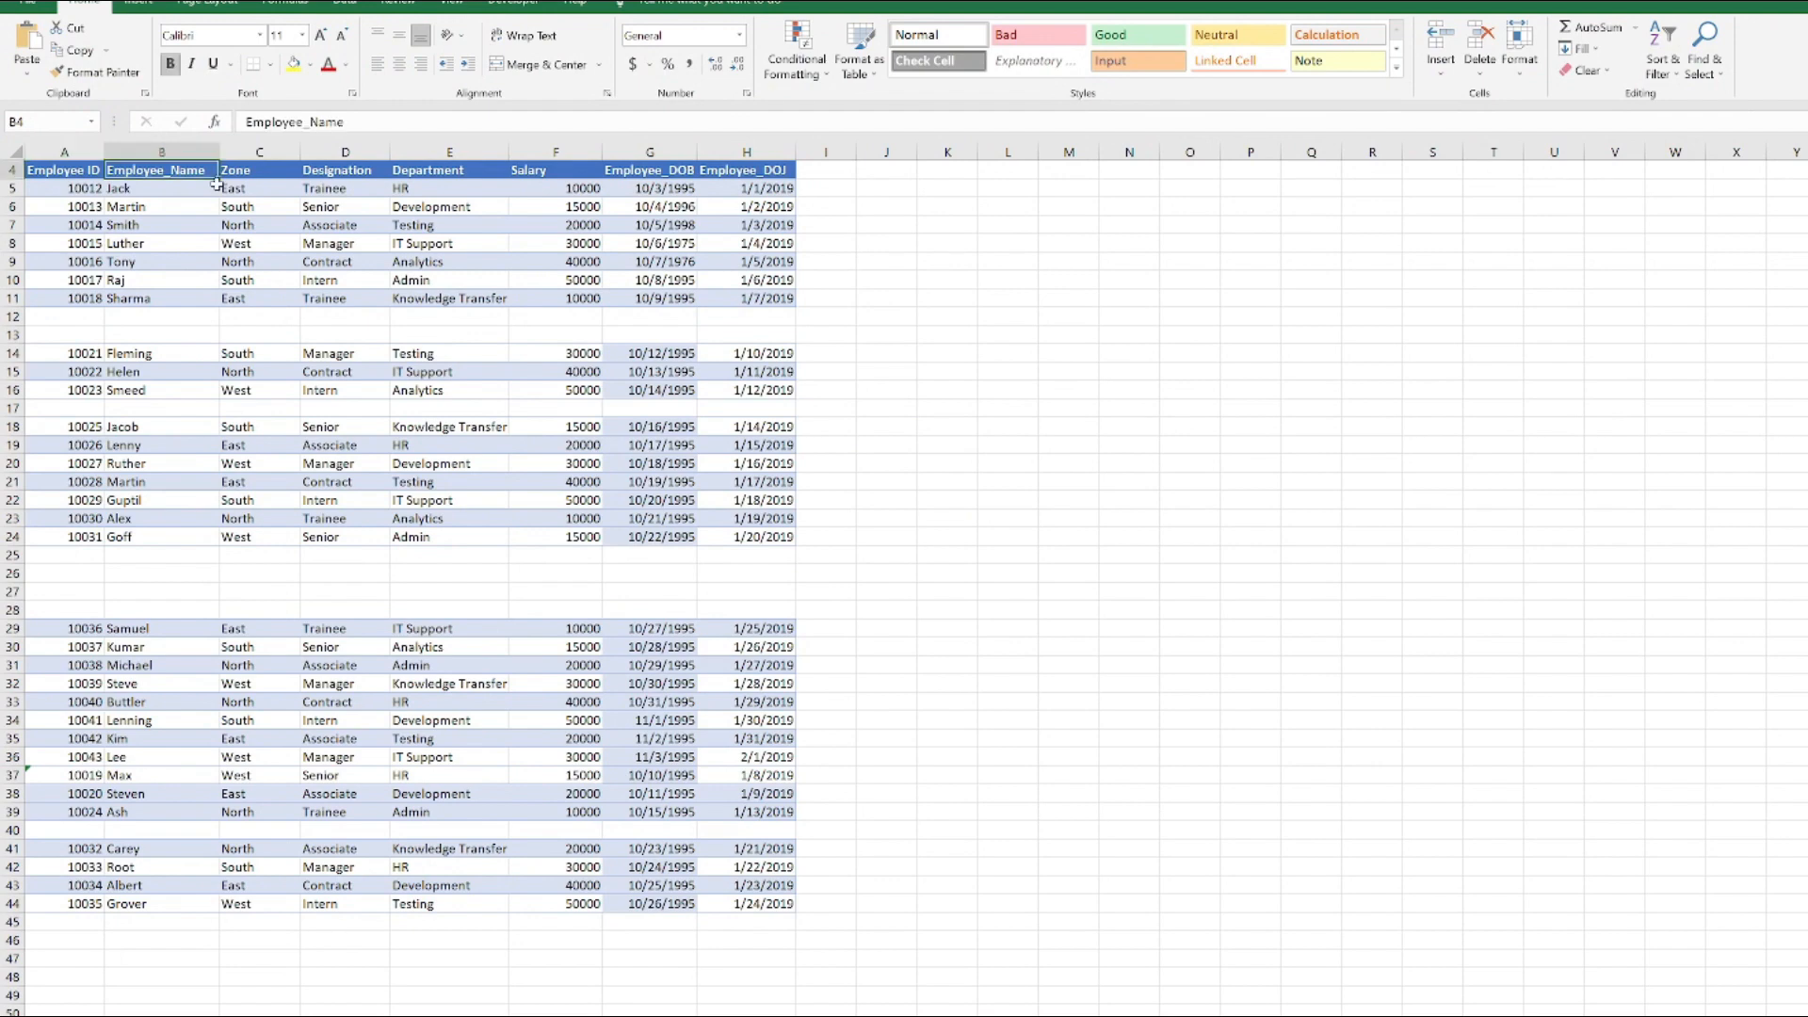
left_click(64, 169)
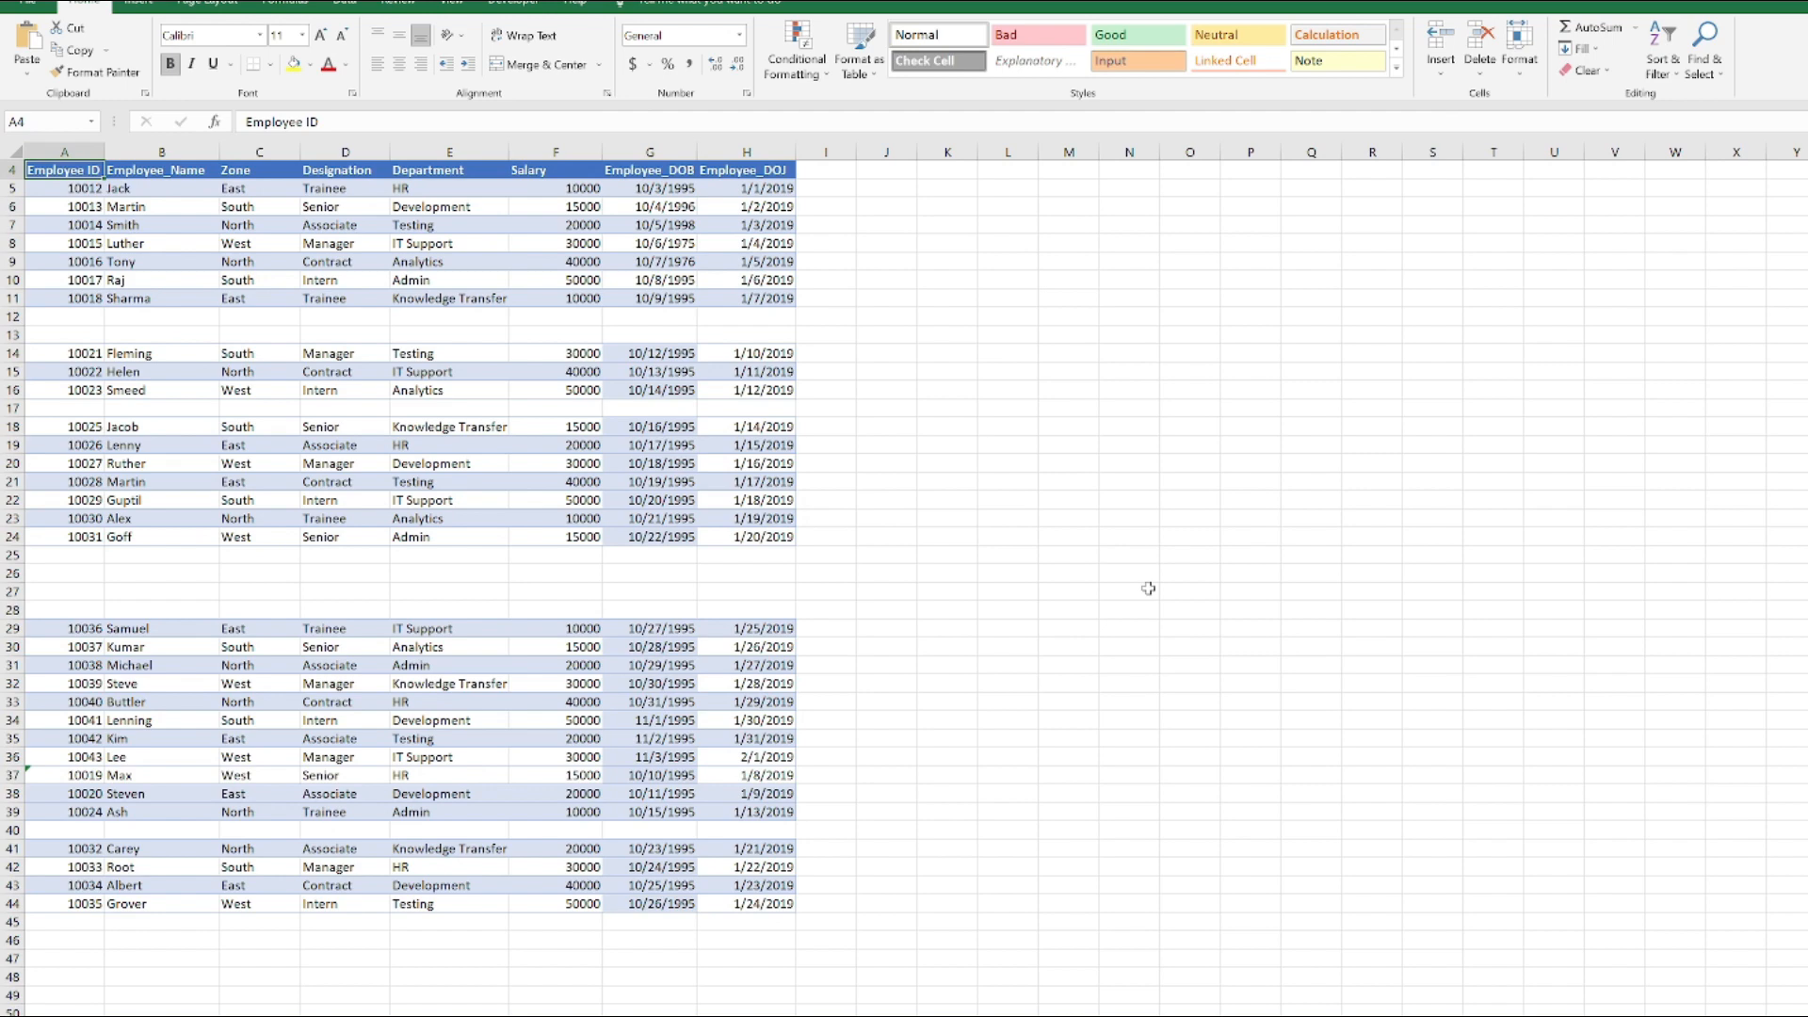
mouse_move(668, 354)
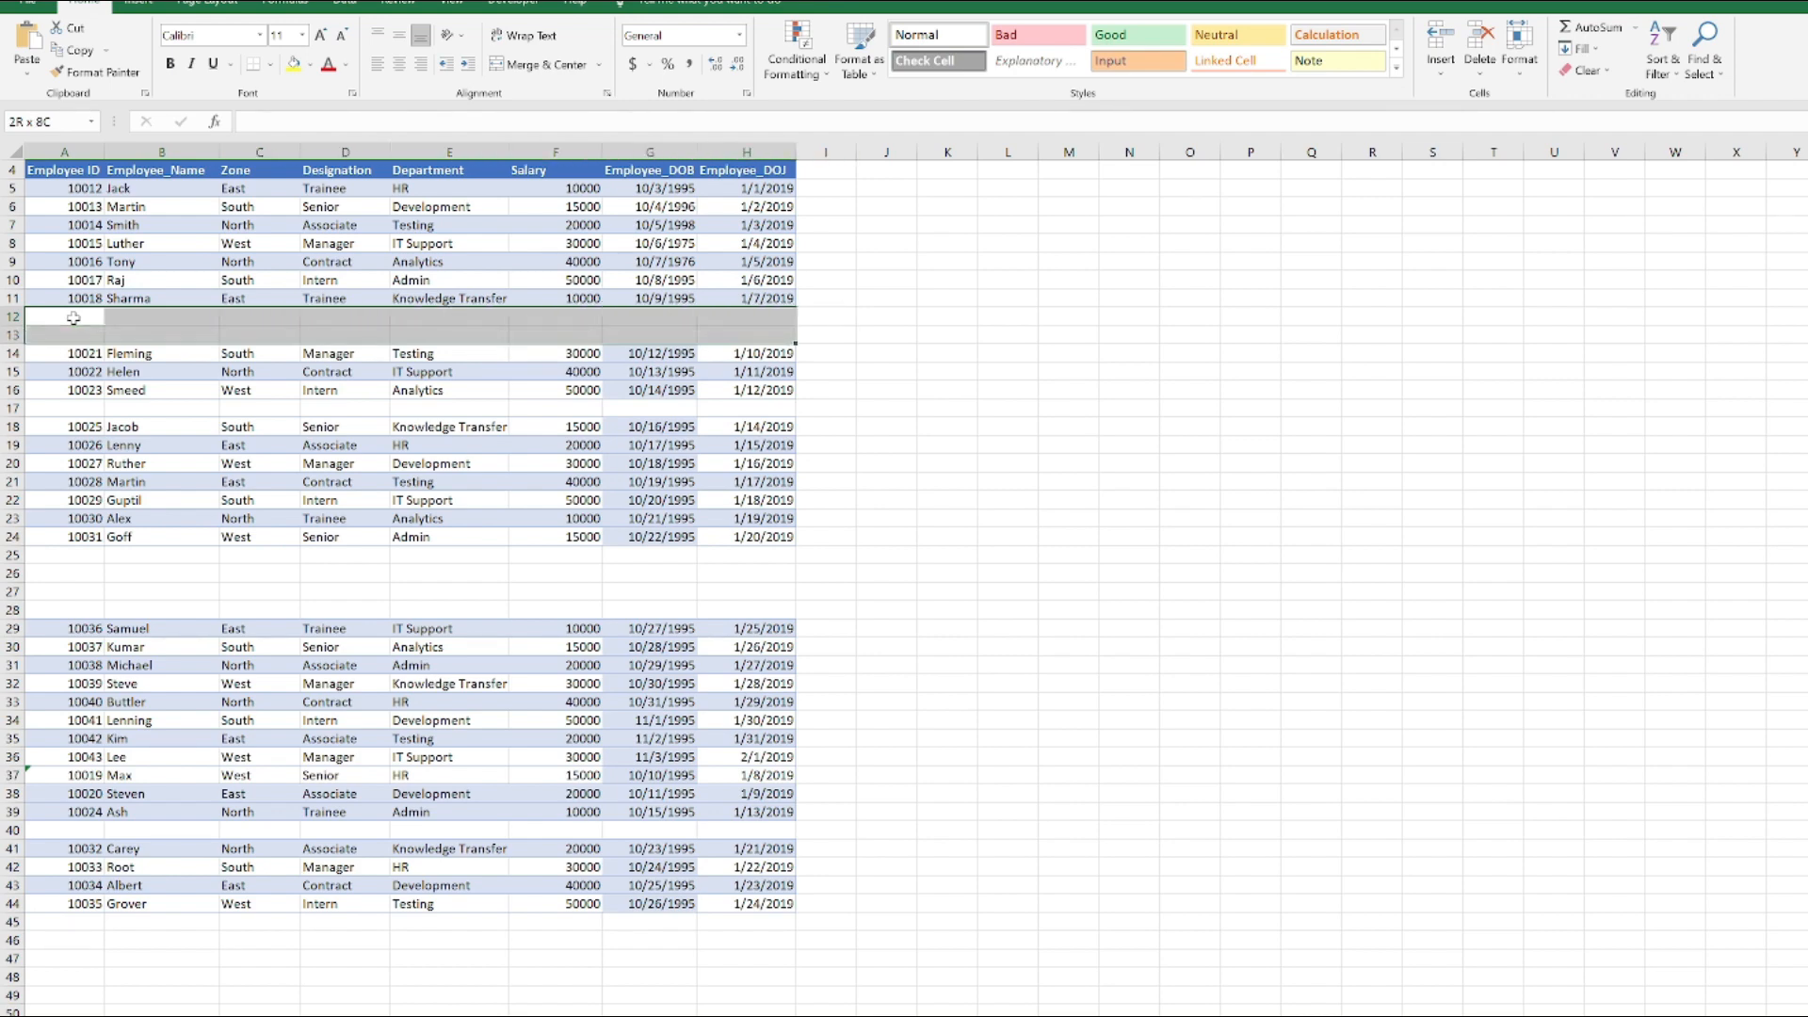
left_click(64, 406)
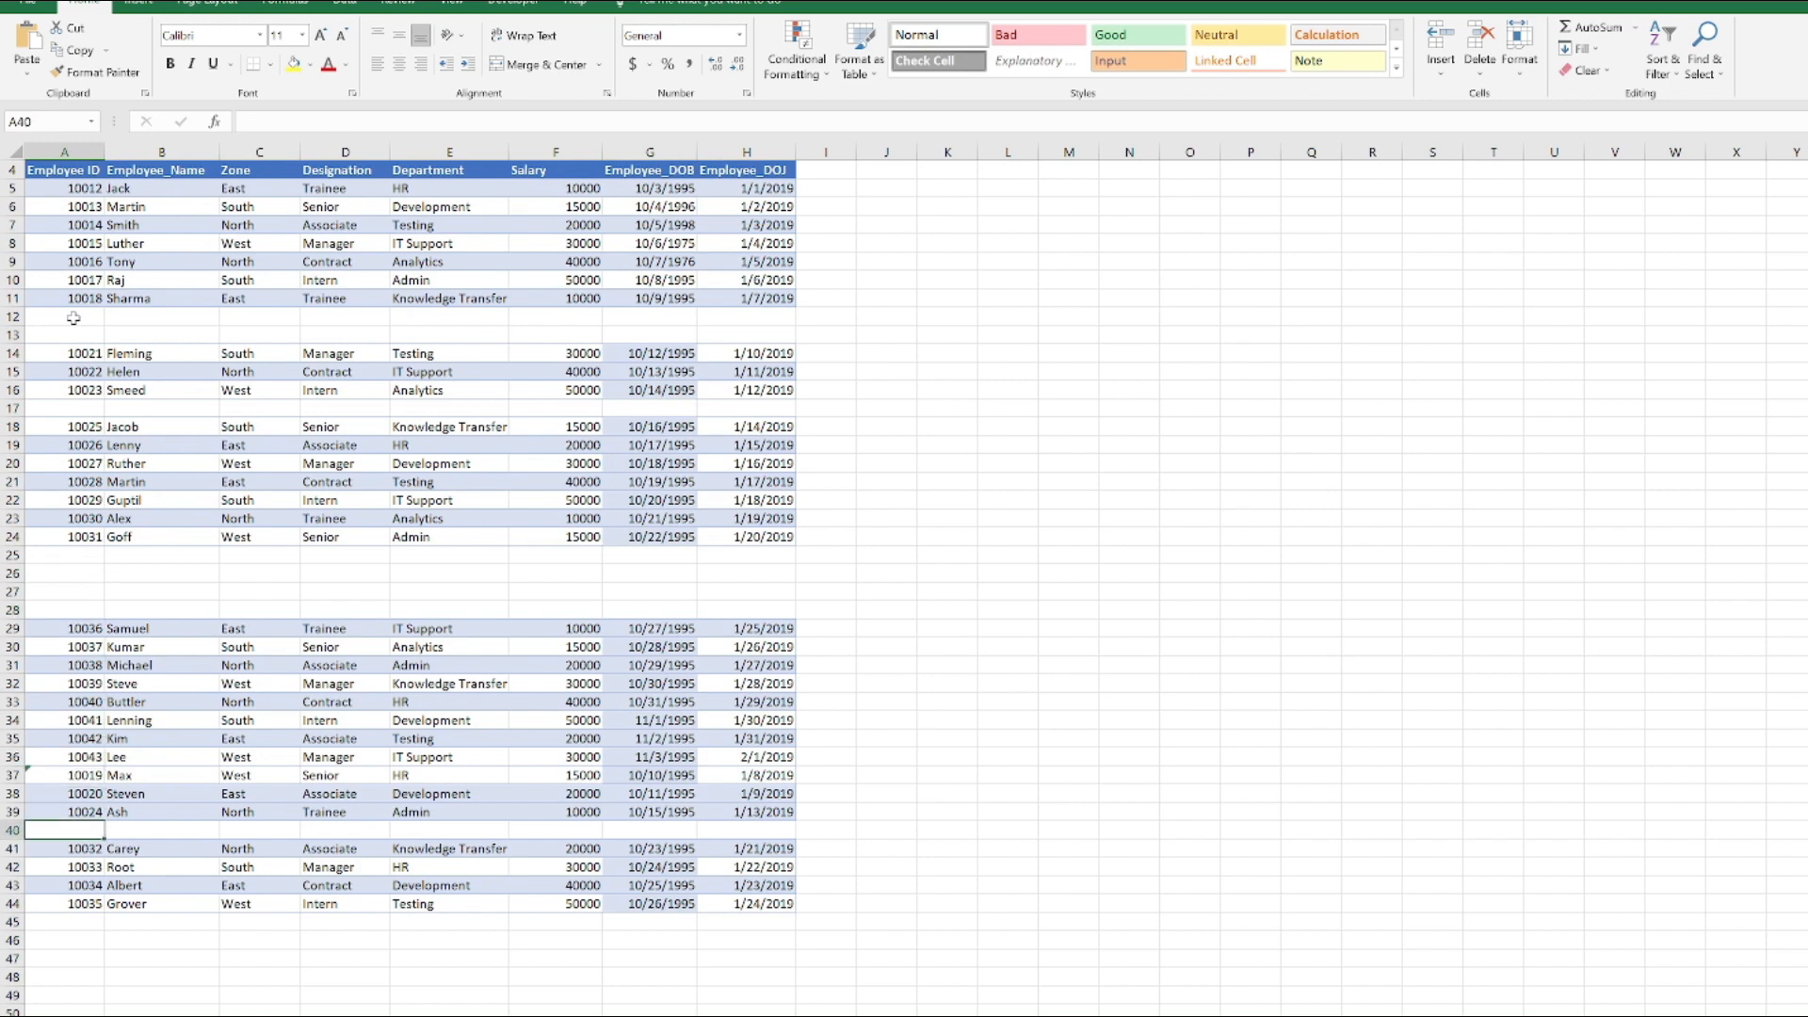
left_click(64, 316)
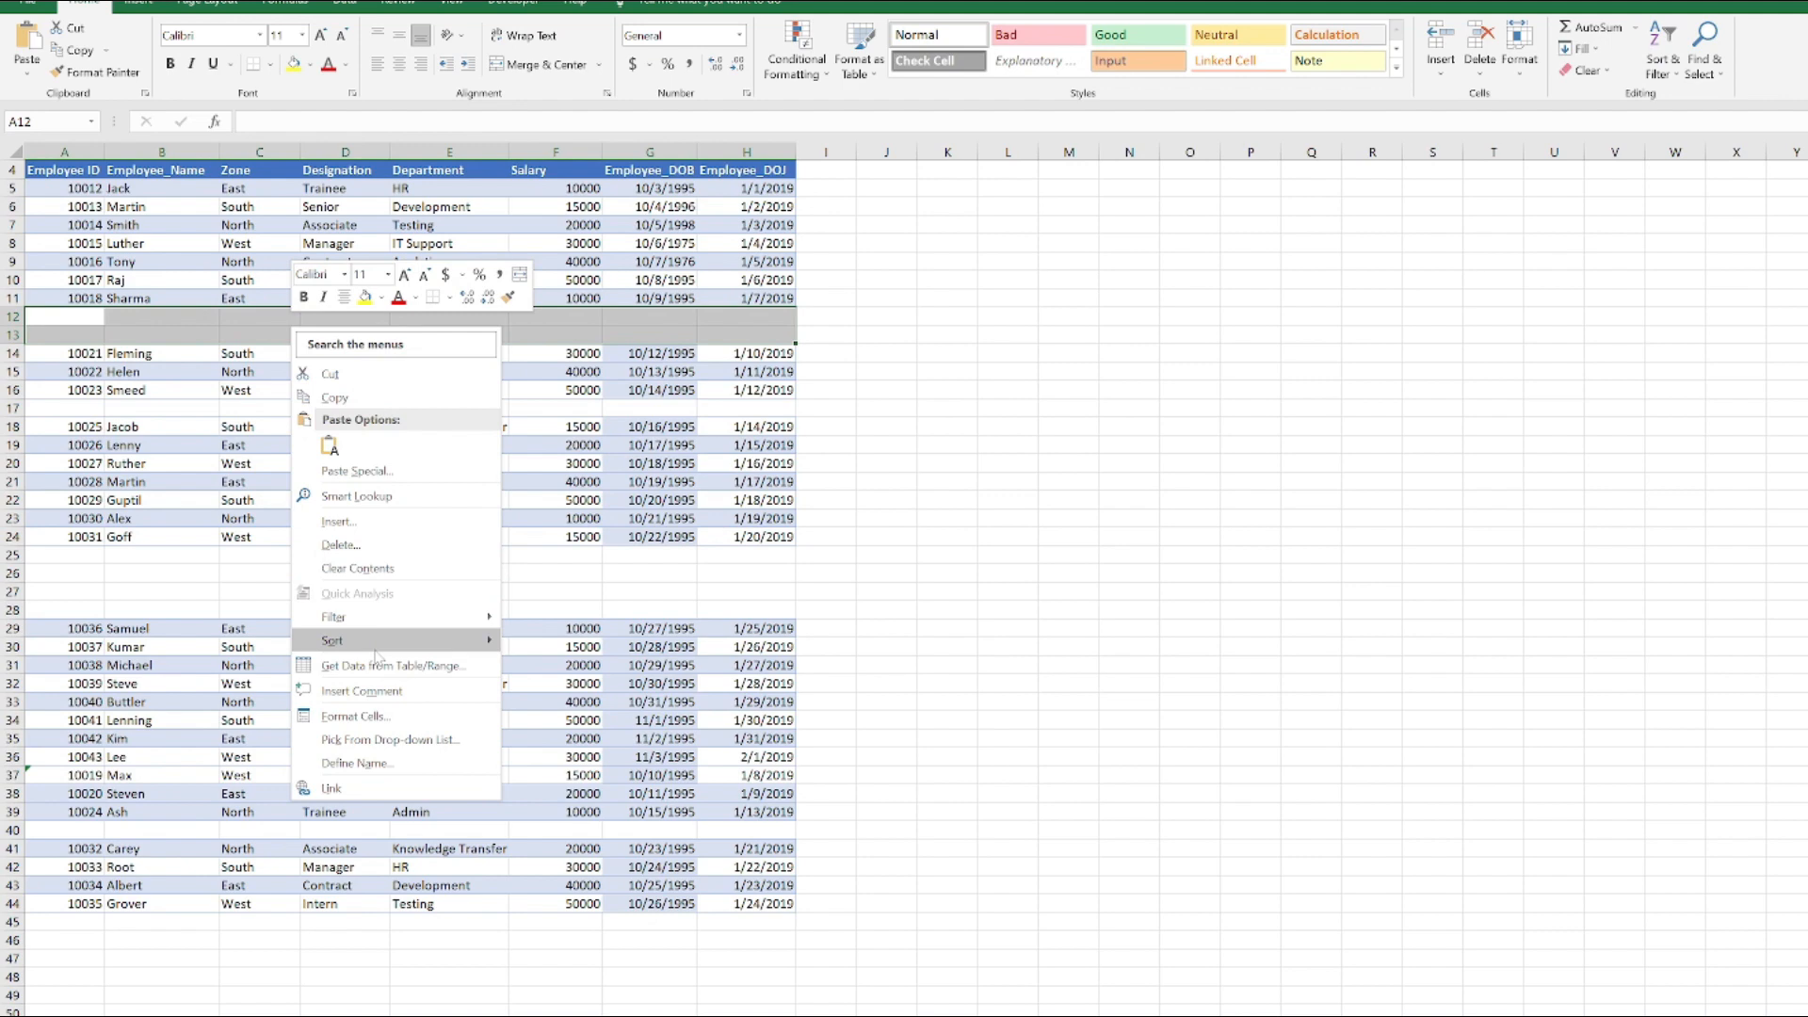
left_click(333, 640)
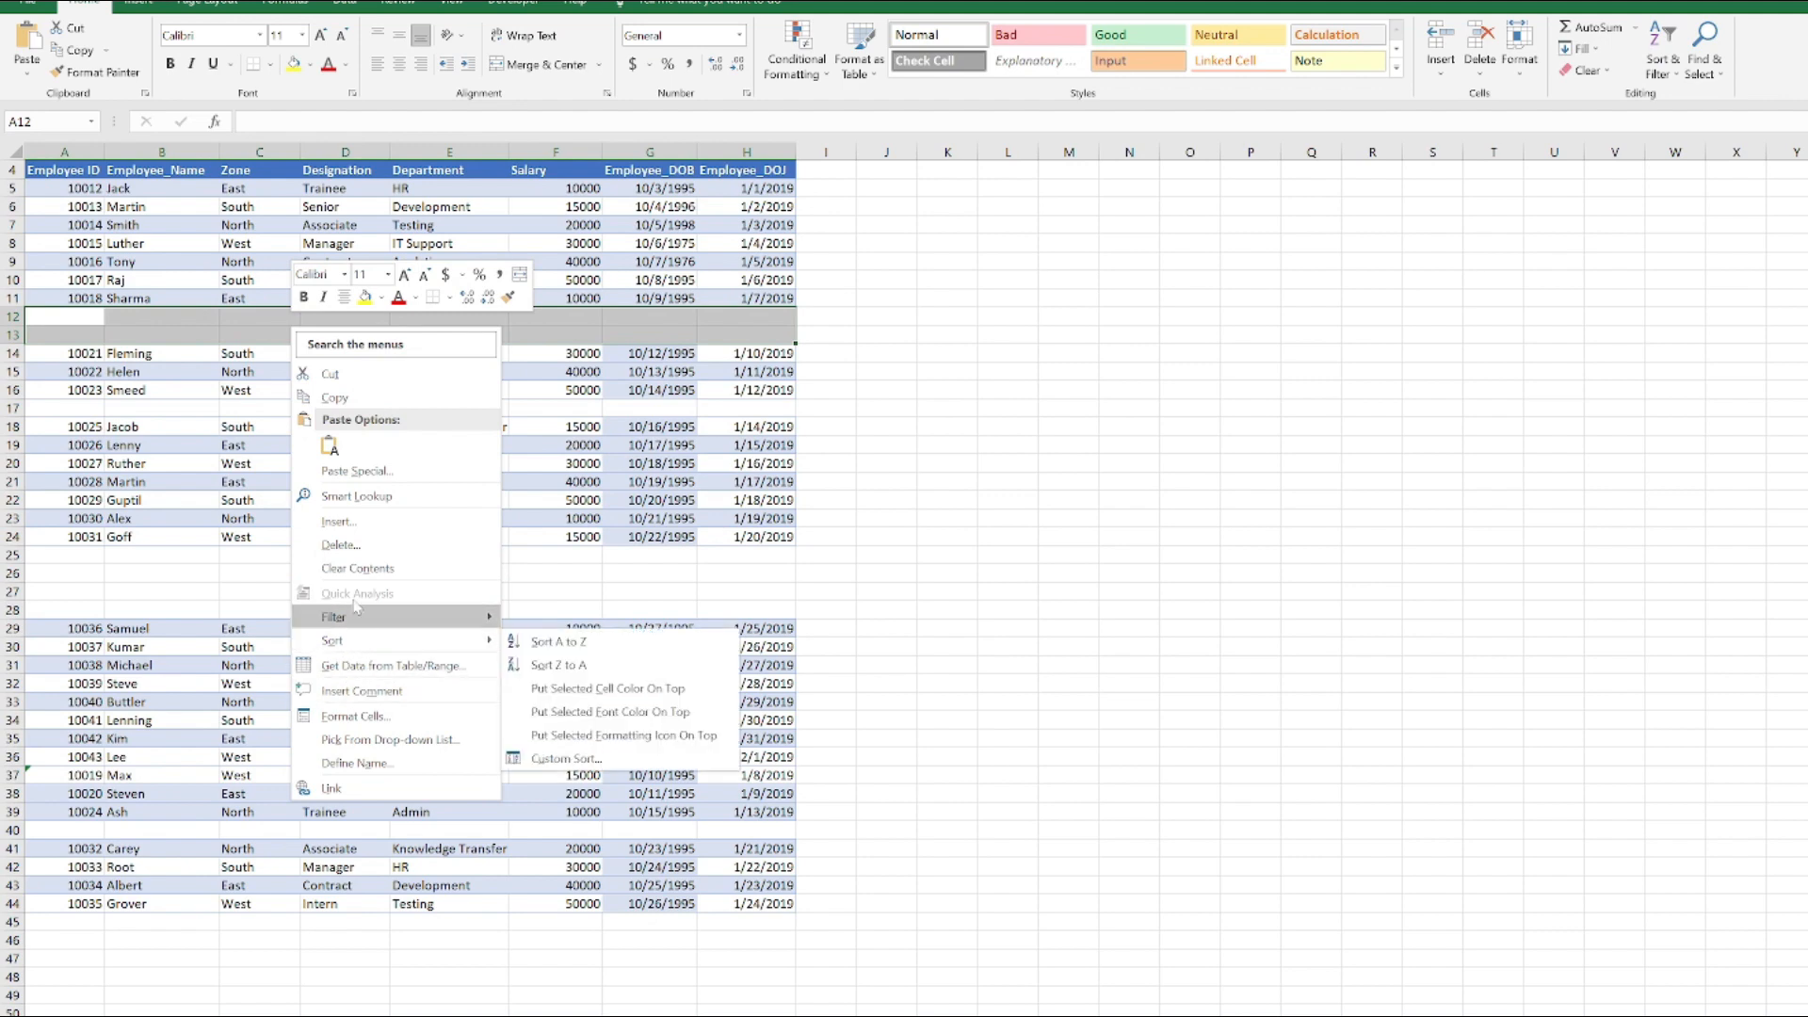
left_click(341, 544)
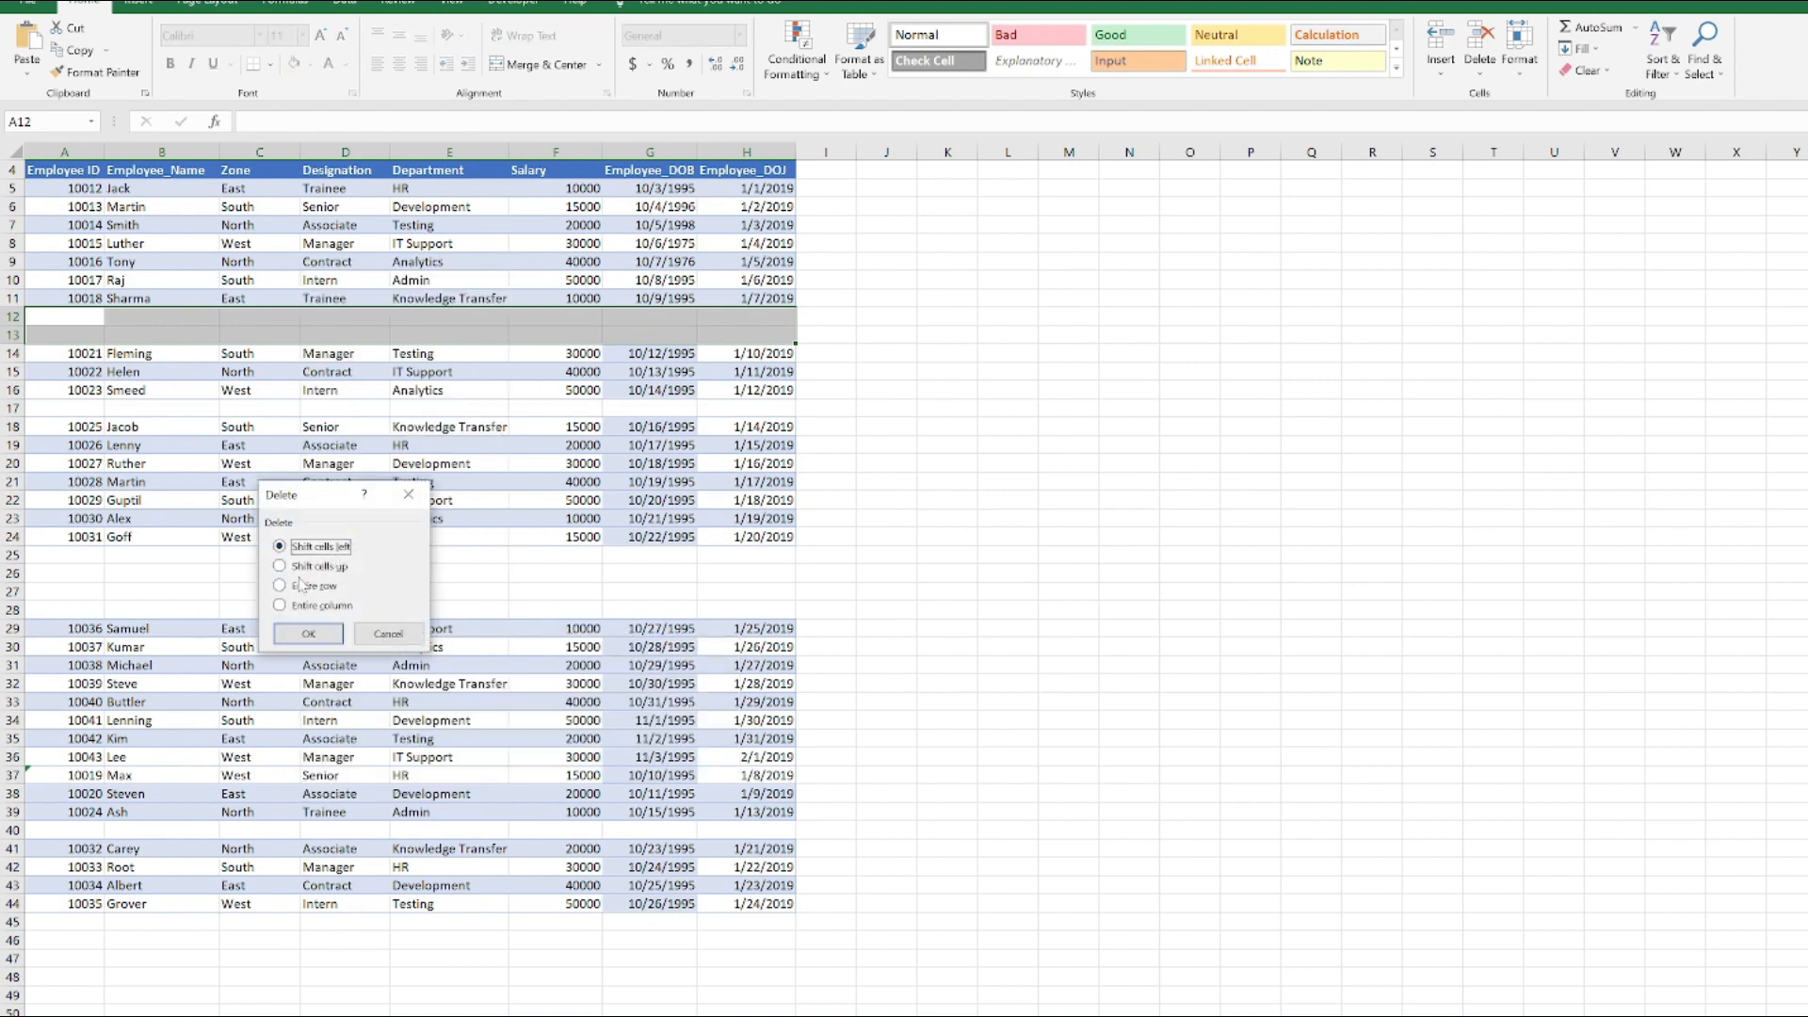
left_click(281, 567)
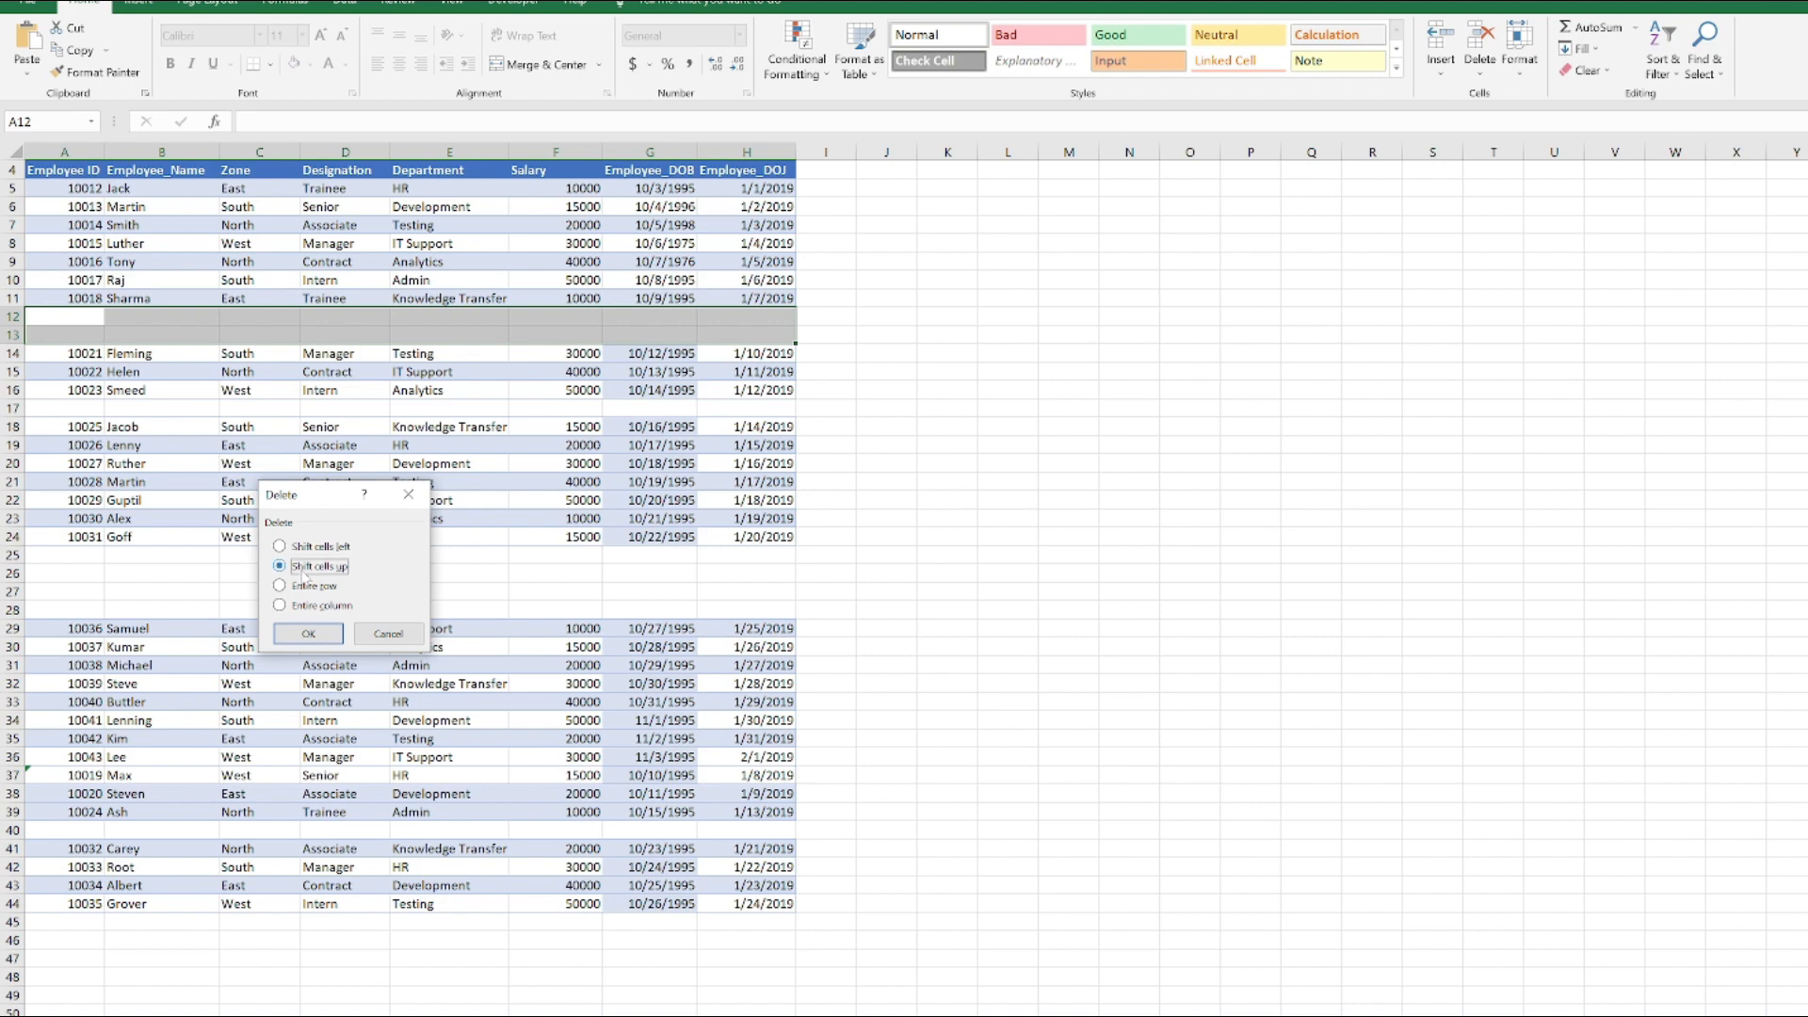
left_click(307, 632)
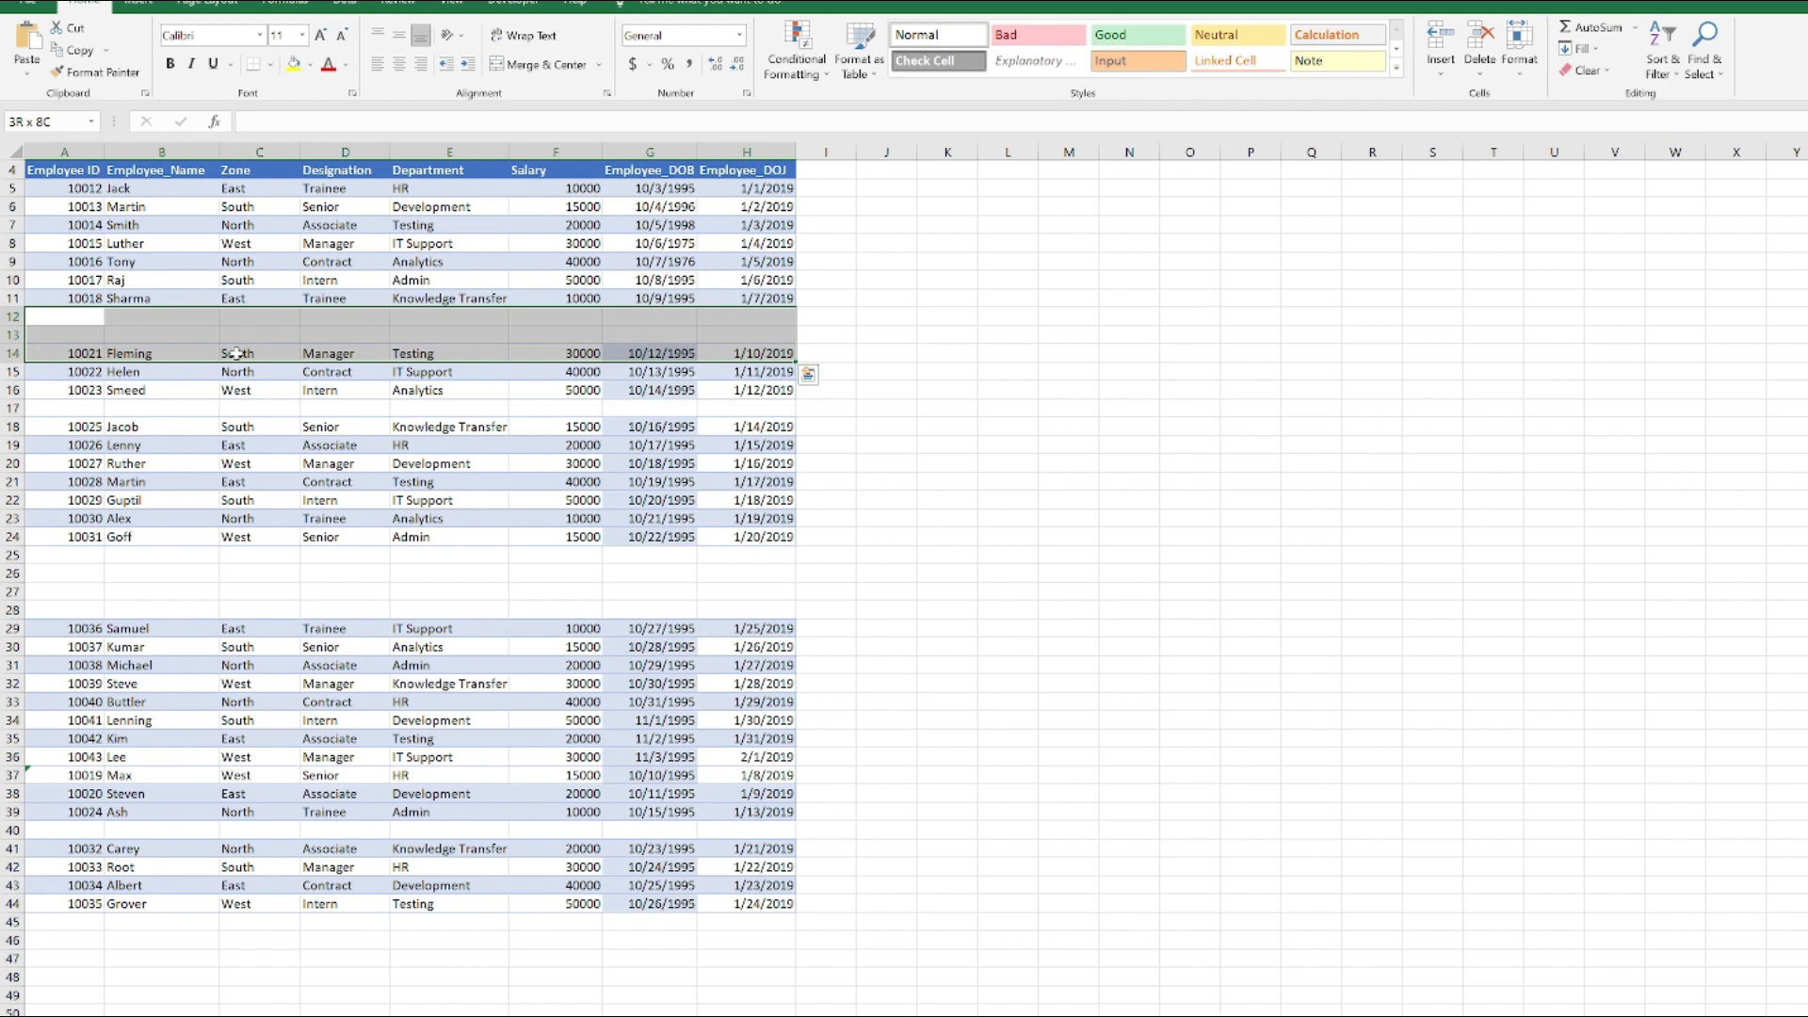
left_click(1005, 371)
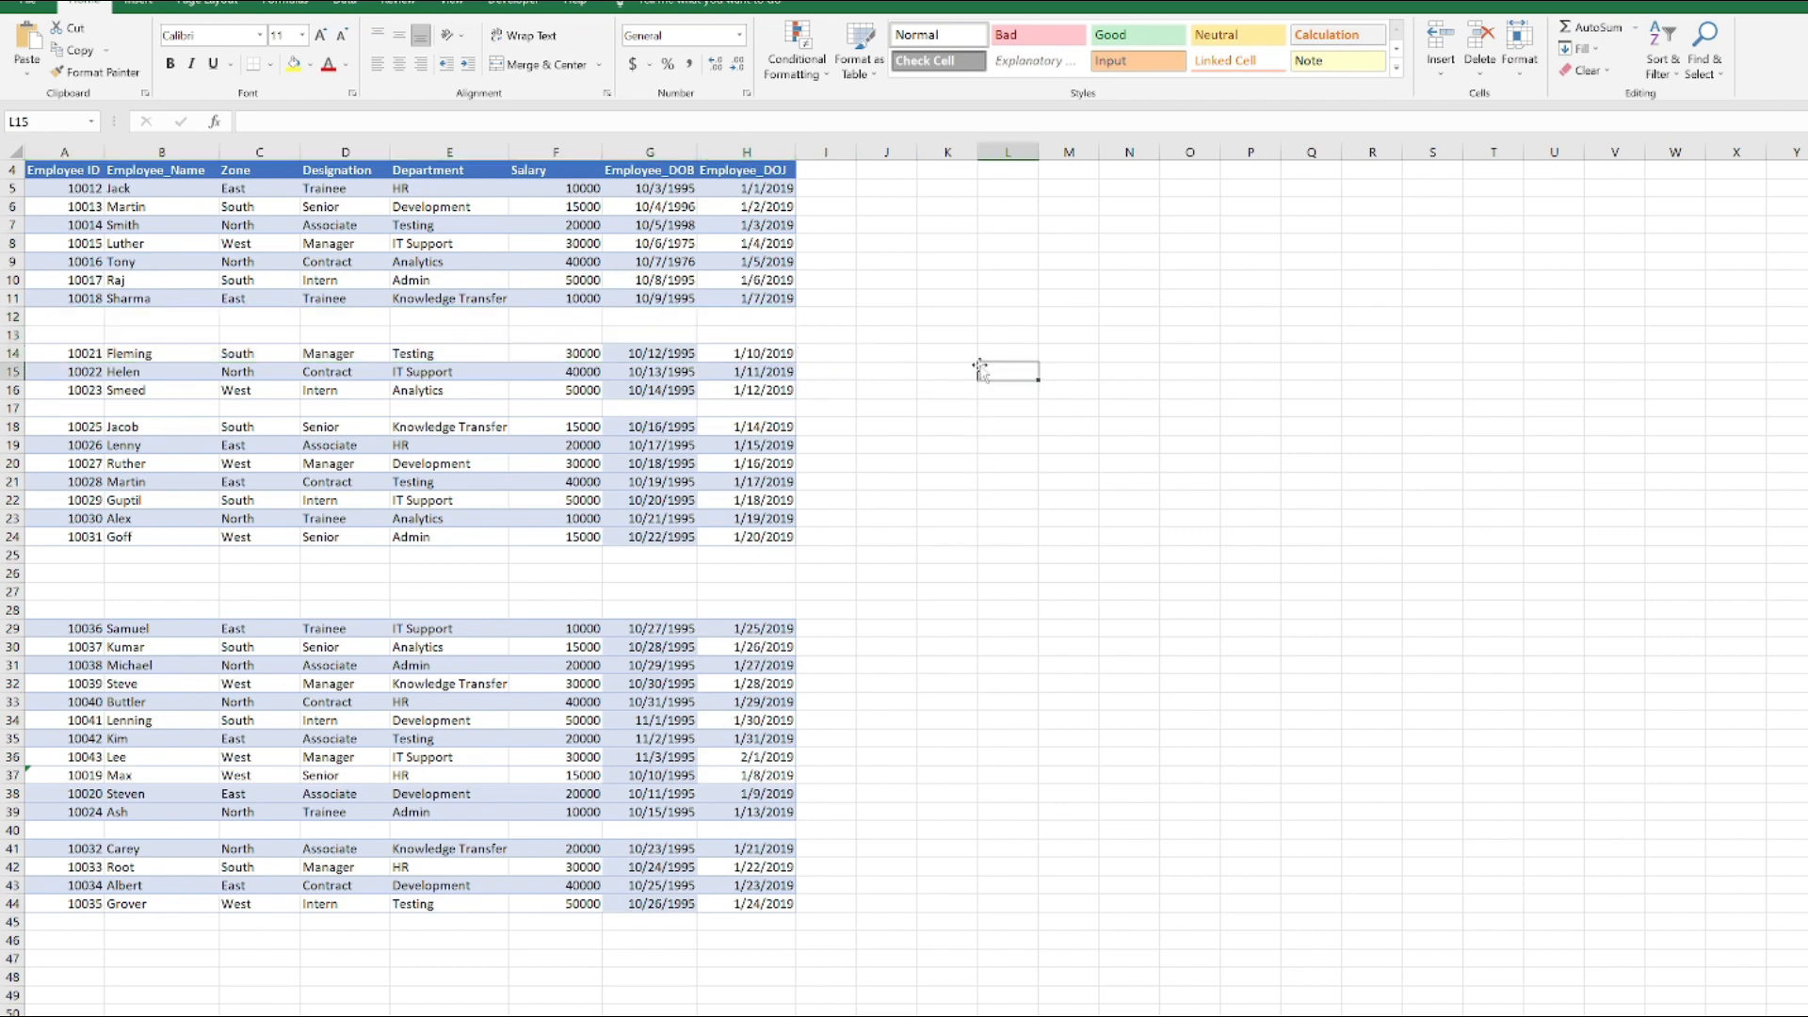
mouse_move(891, 339)
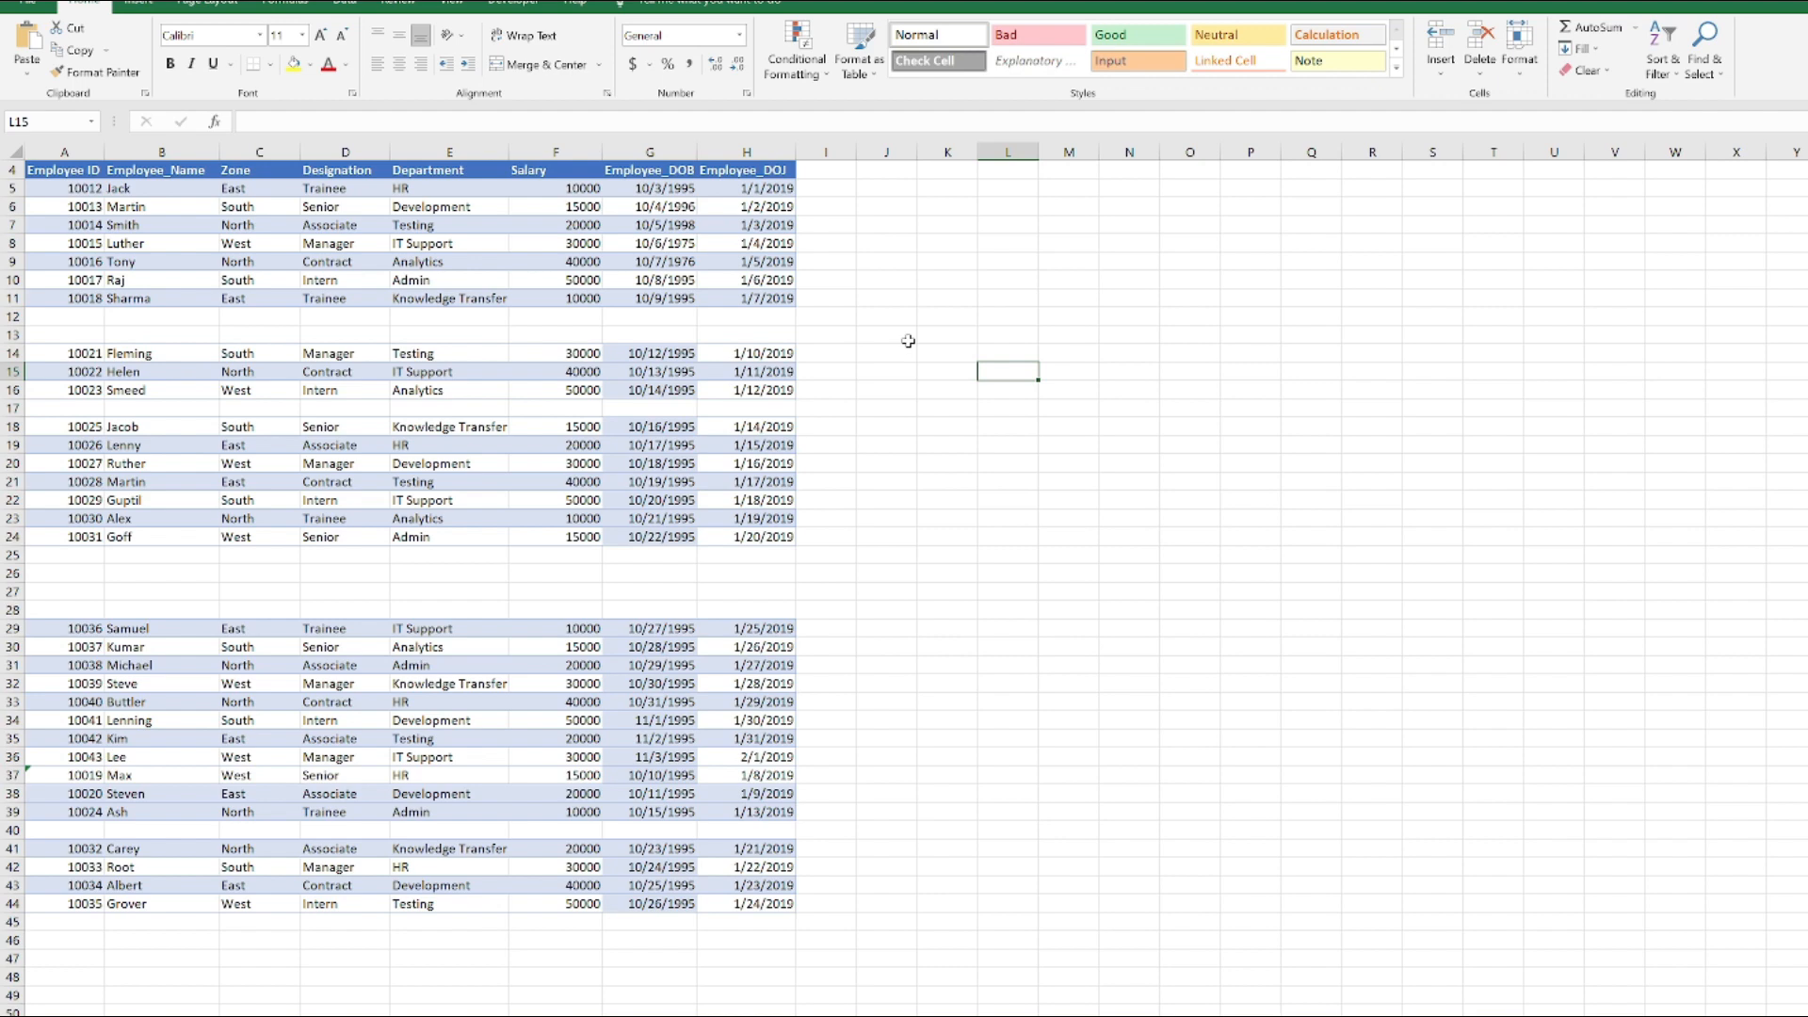
left_click(64, 189)
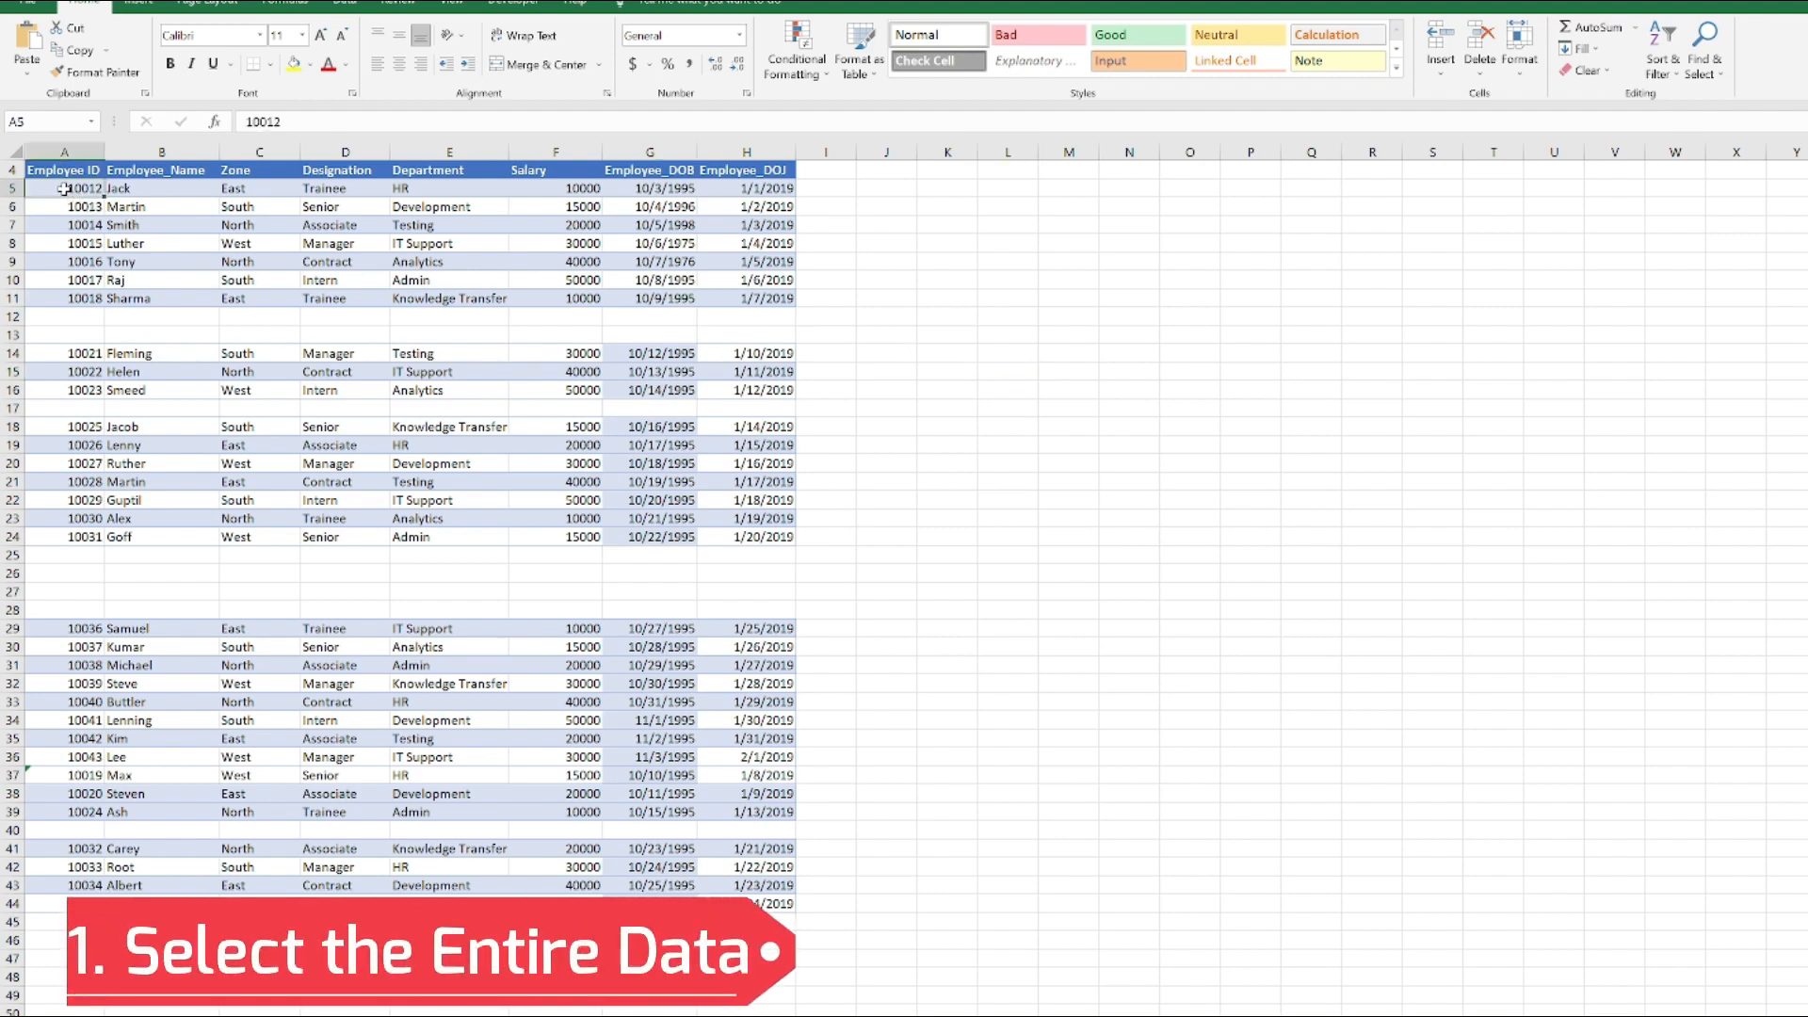
Select the employee data range A5:H44 and go to Home > Find & Select
left_click_drag(64, 188, 746, 207)
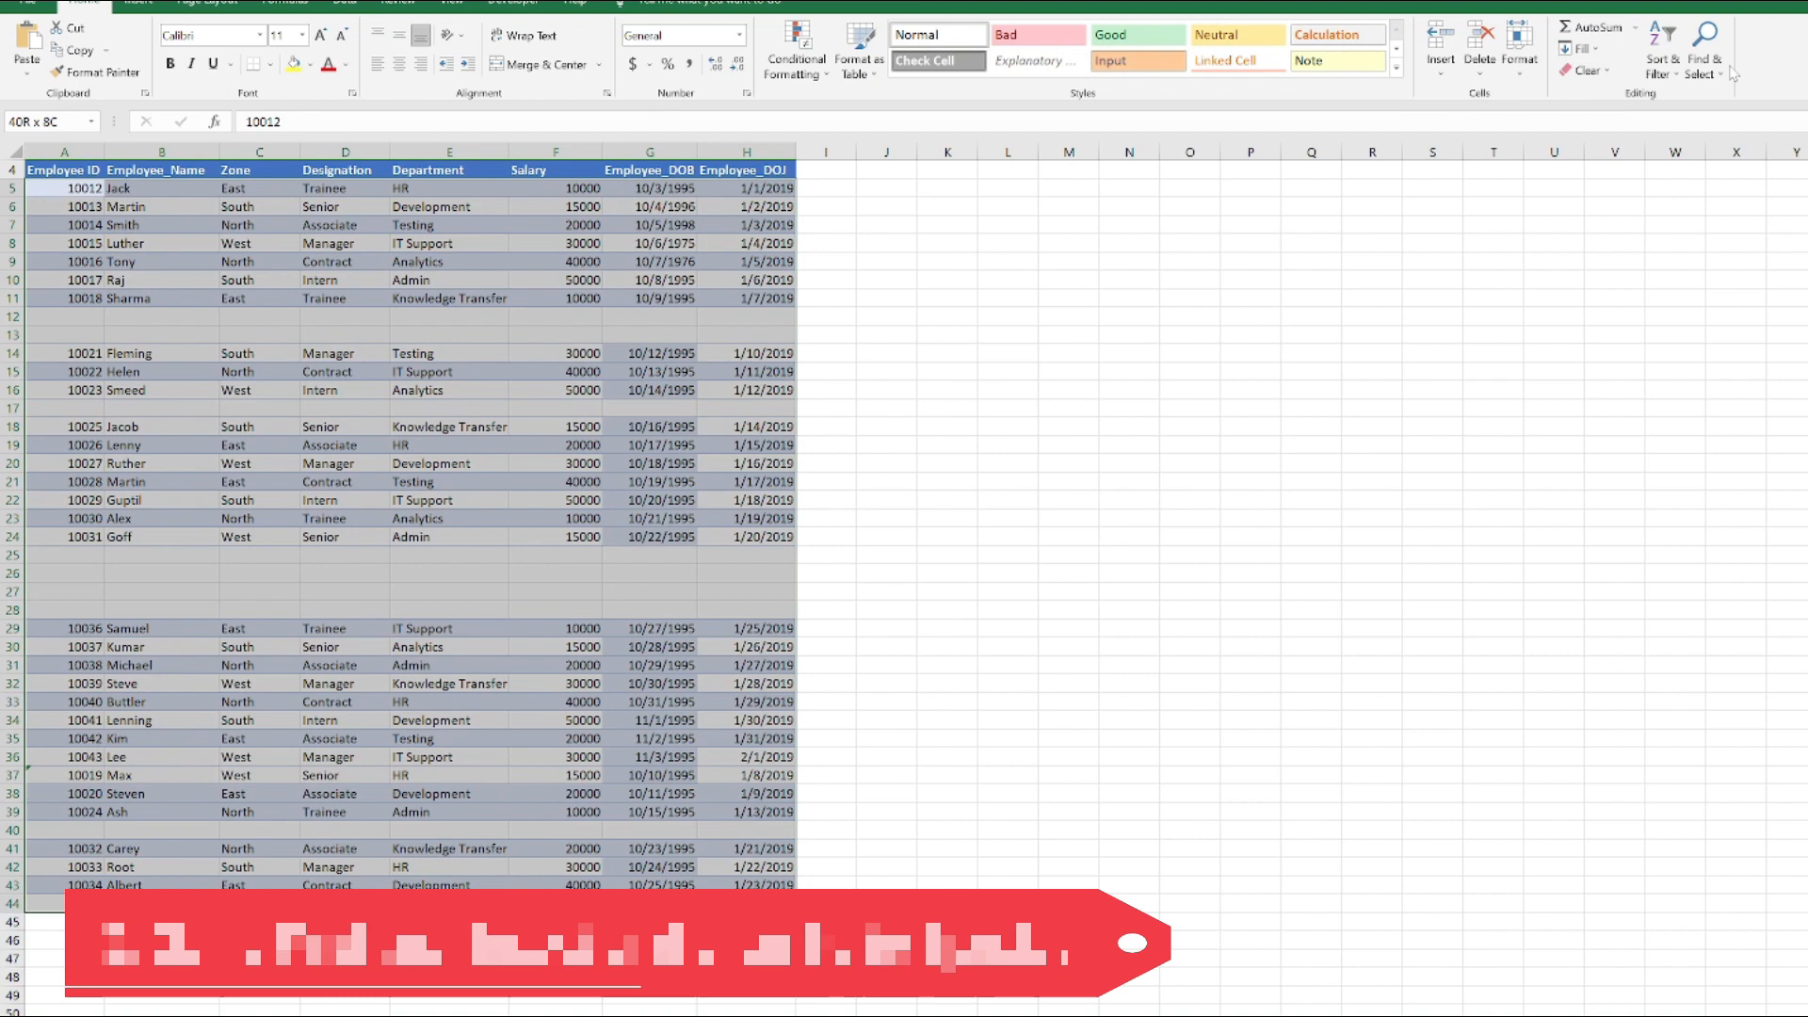
left_click(1706, 49)
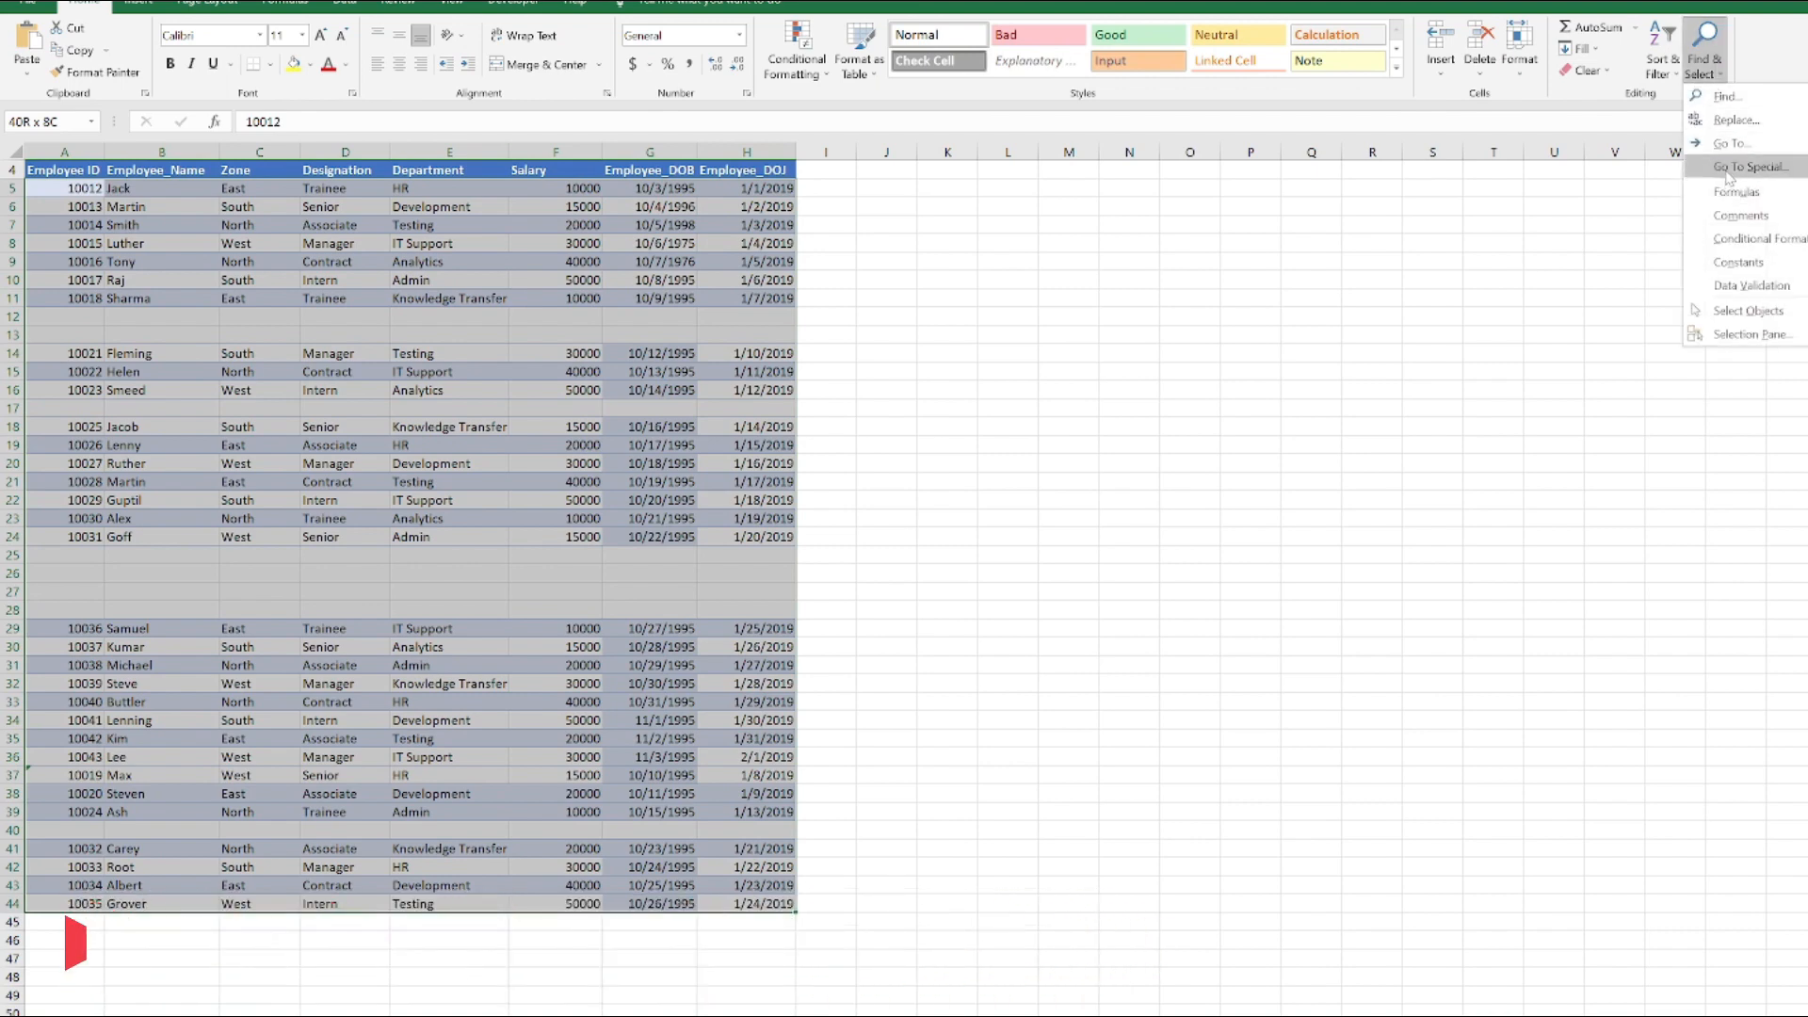
Use Go To Special with Blanks to select only the empty cells in the range
left_click(1747, 166)
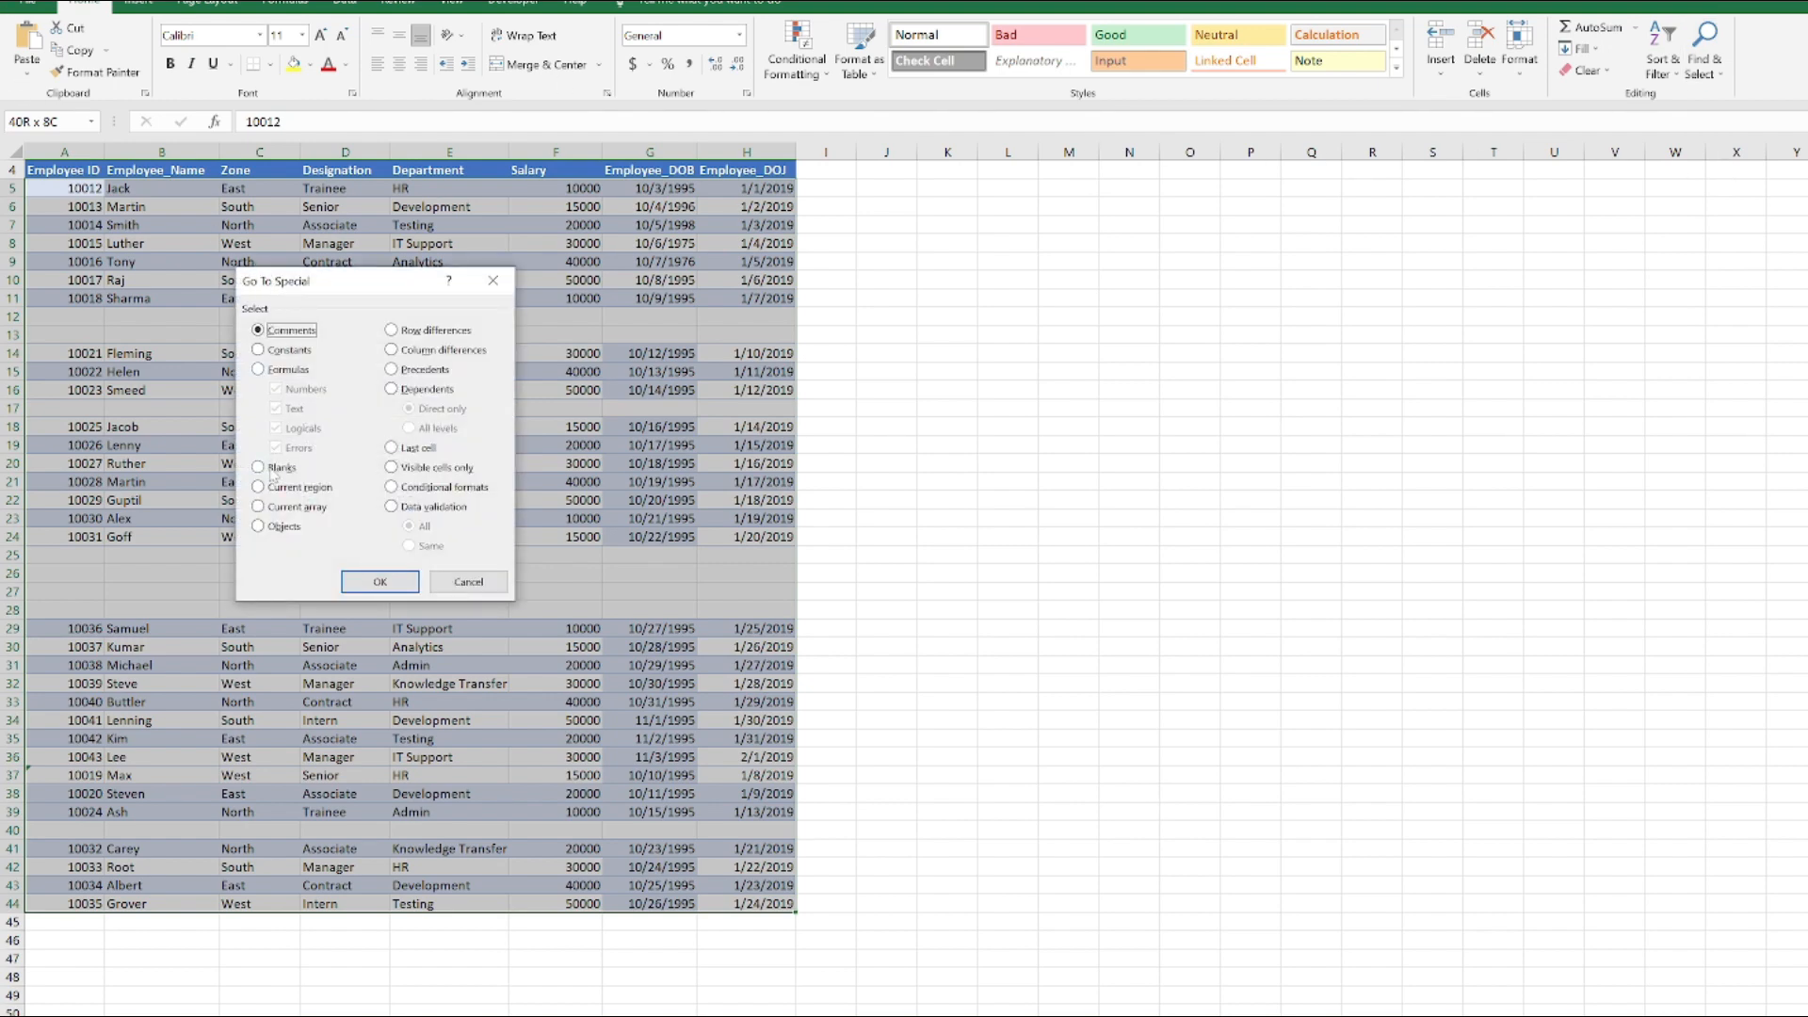
left_click(258, 467)
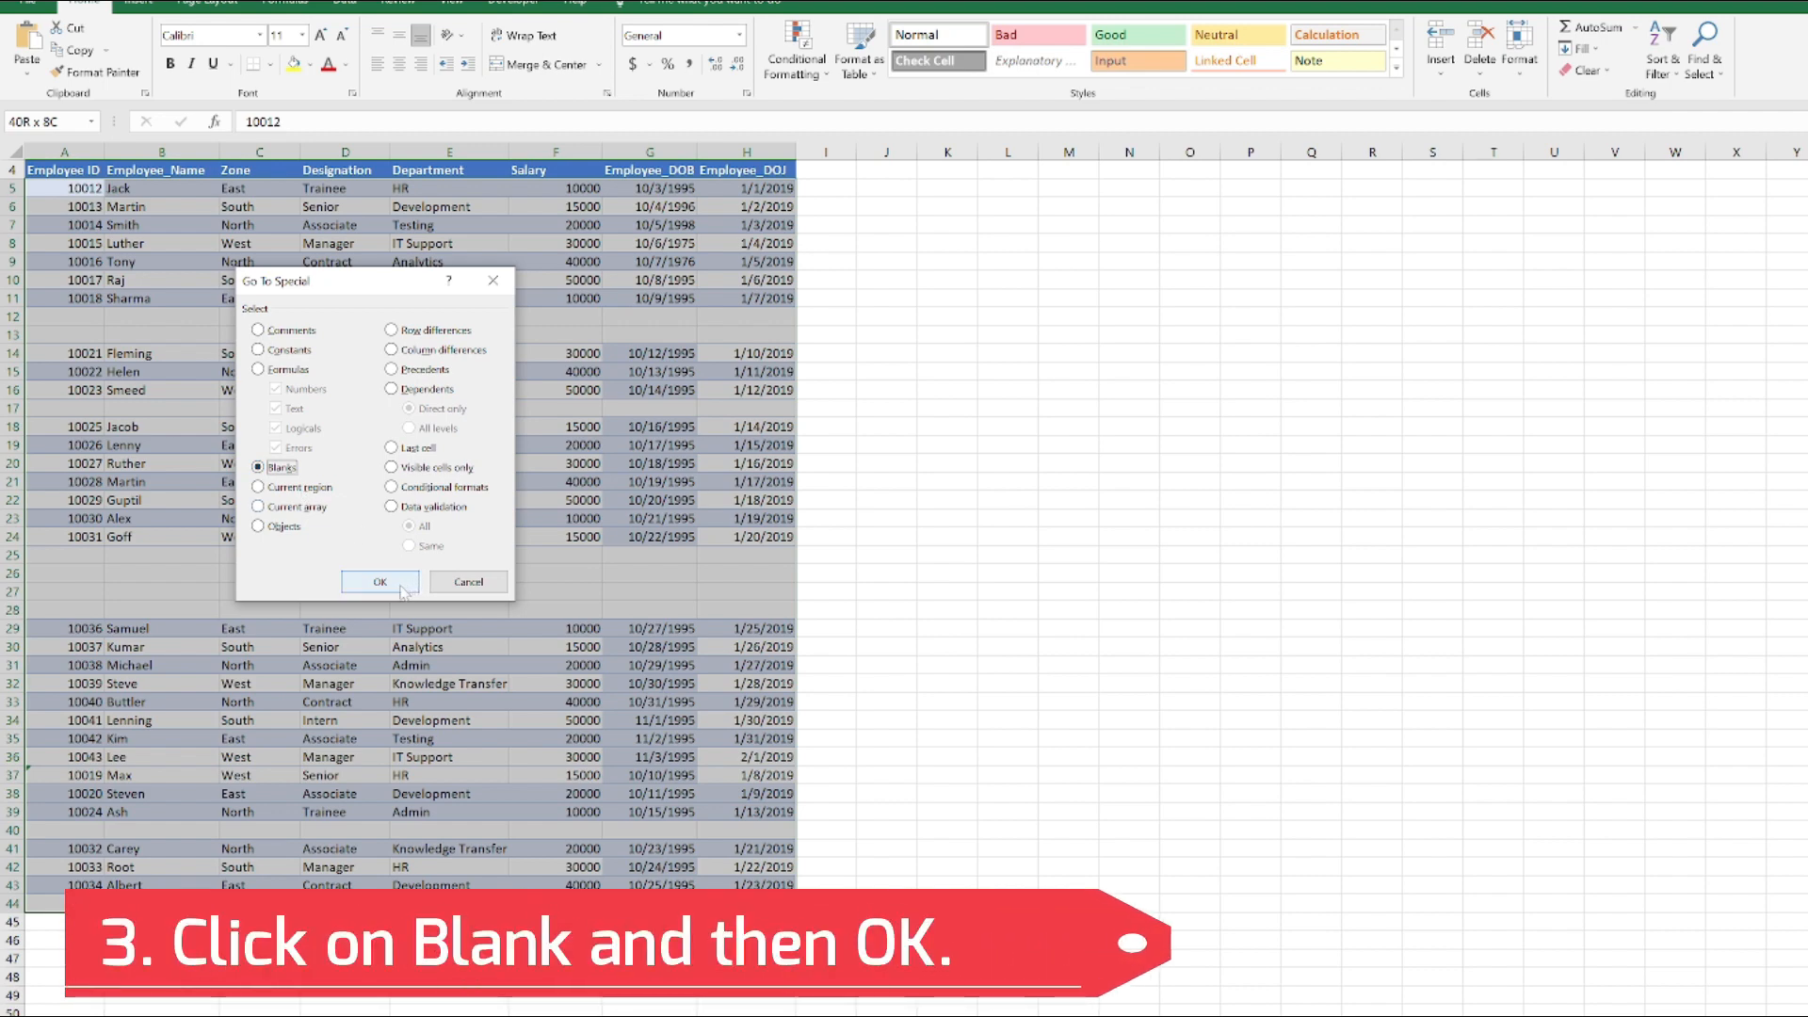
left_click(378, 582)
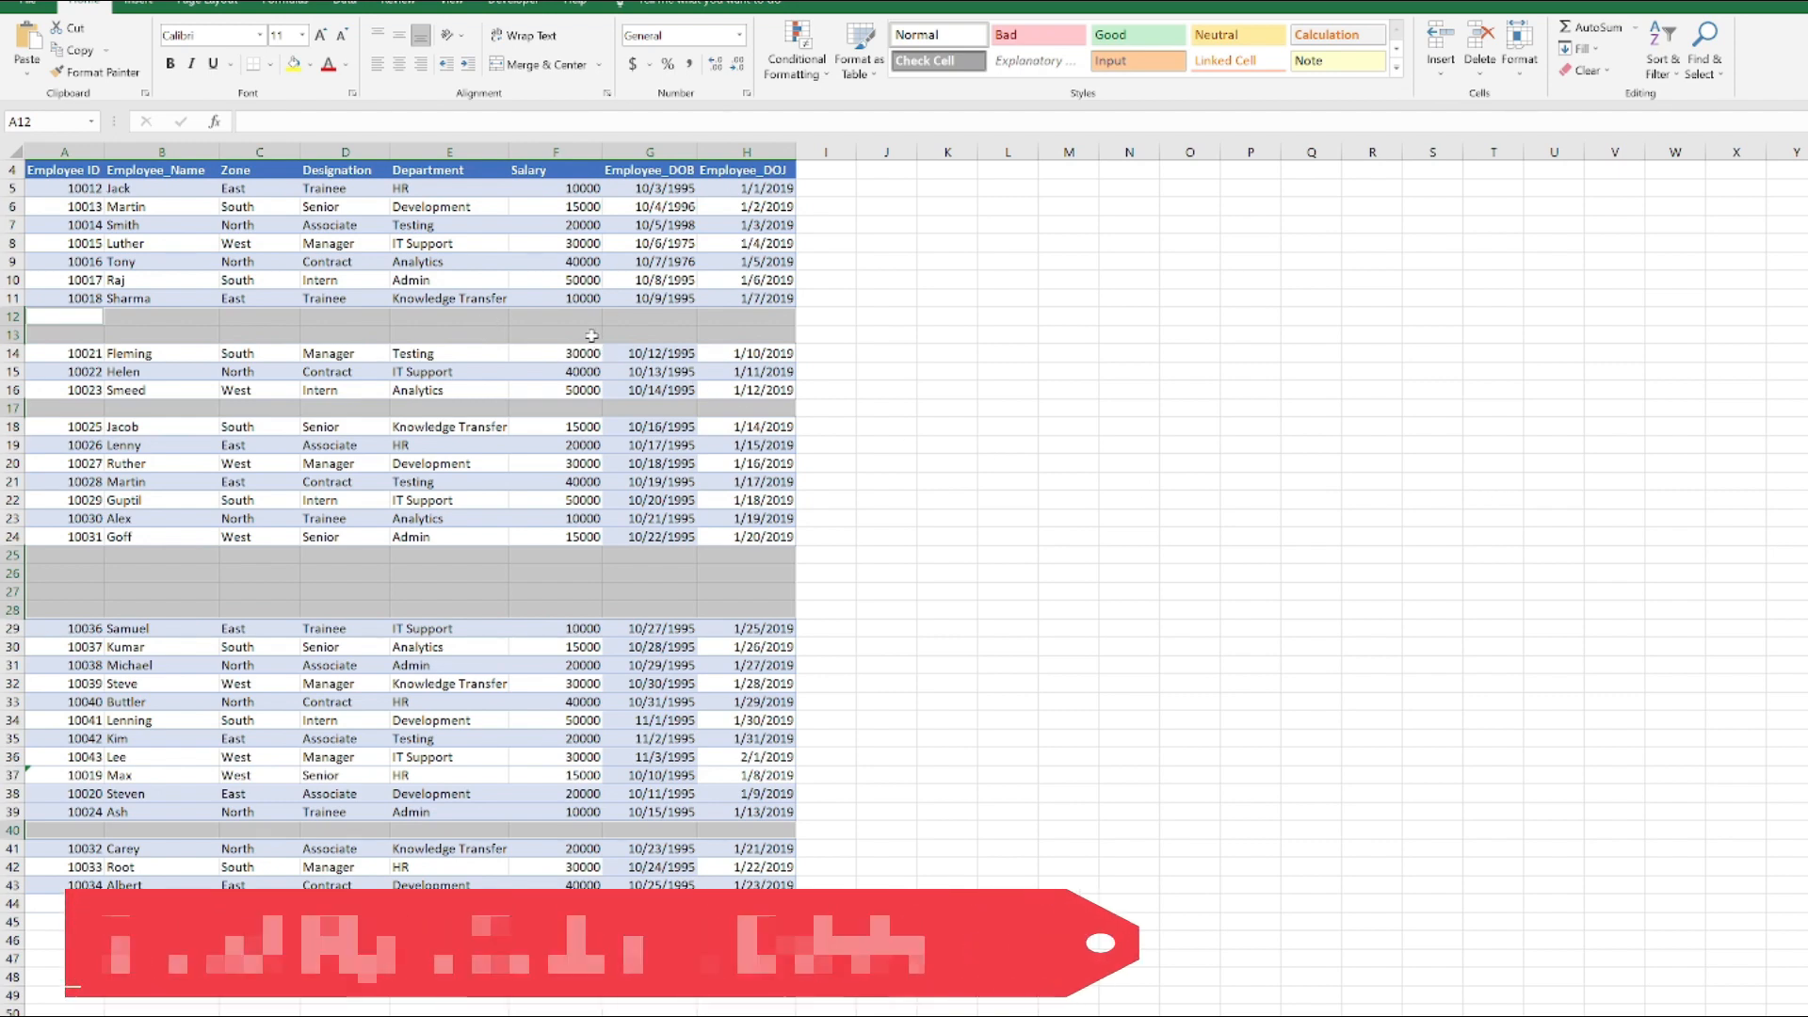
Delete the selected blank cells with Shift cells up so records run contiguously
right_click(599, 335)
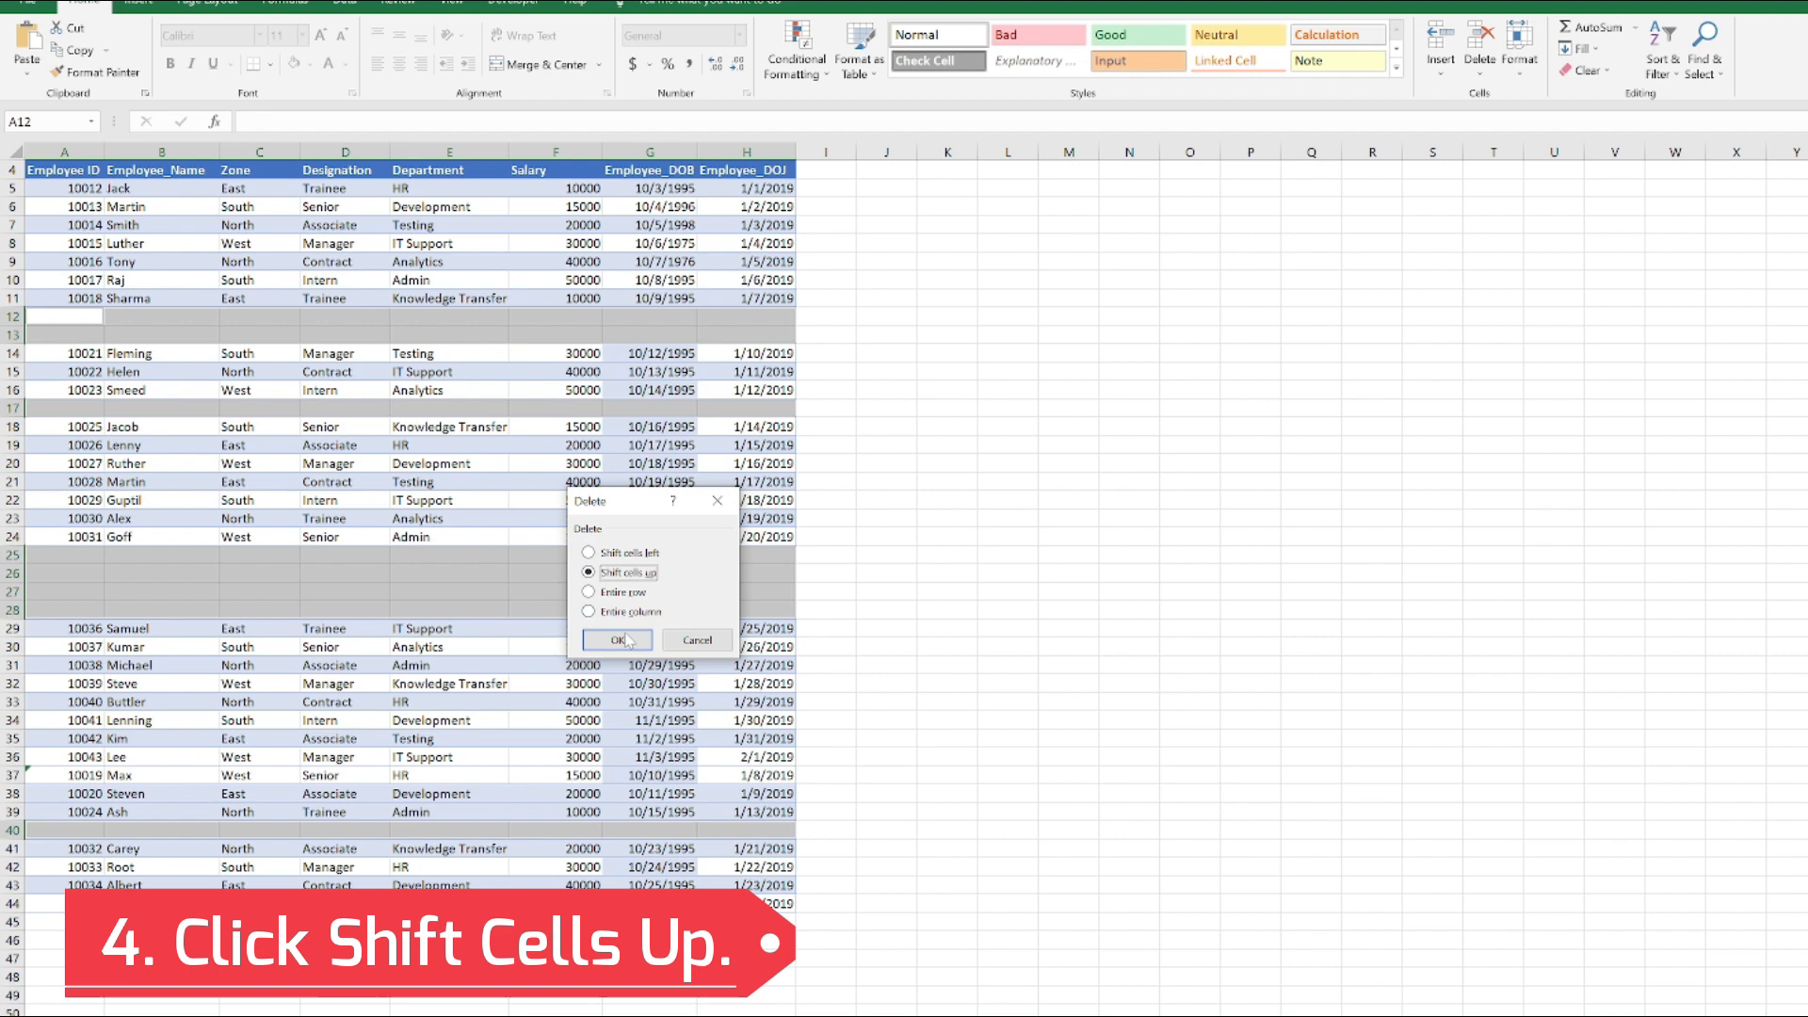
left_click(618, 640)
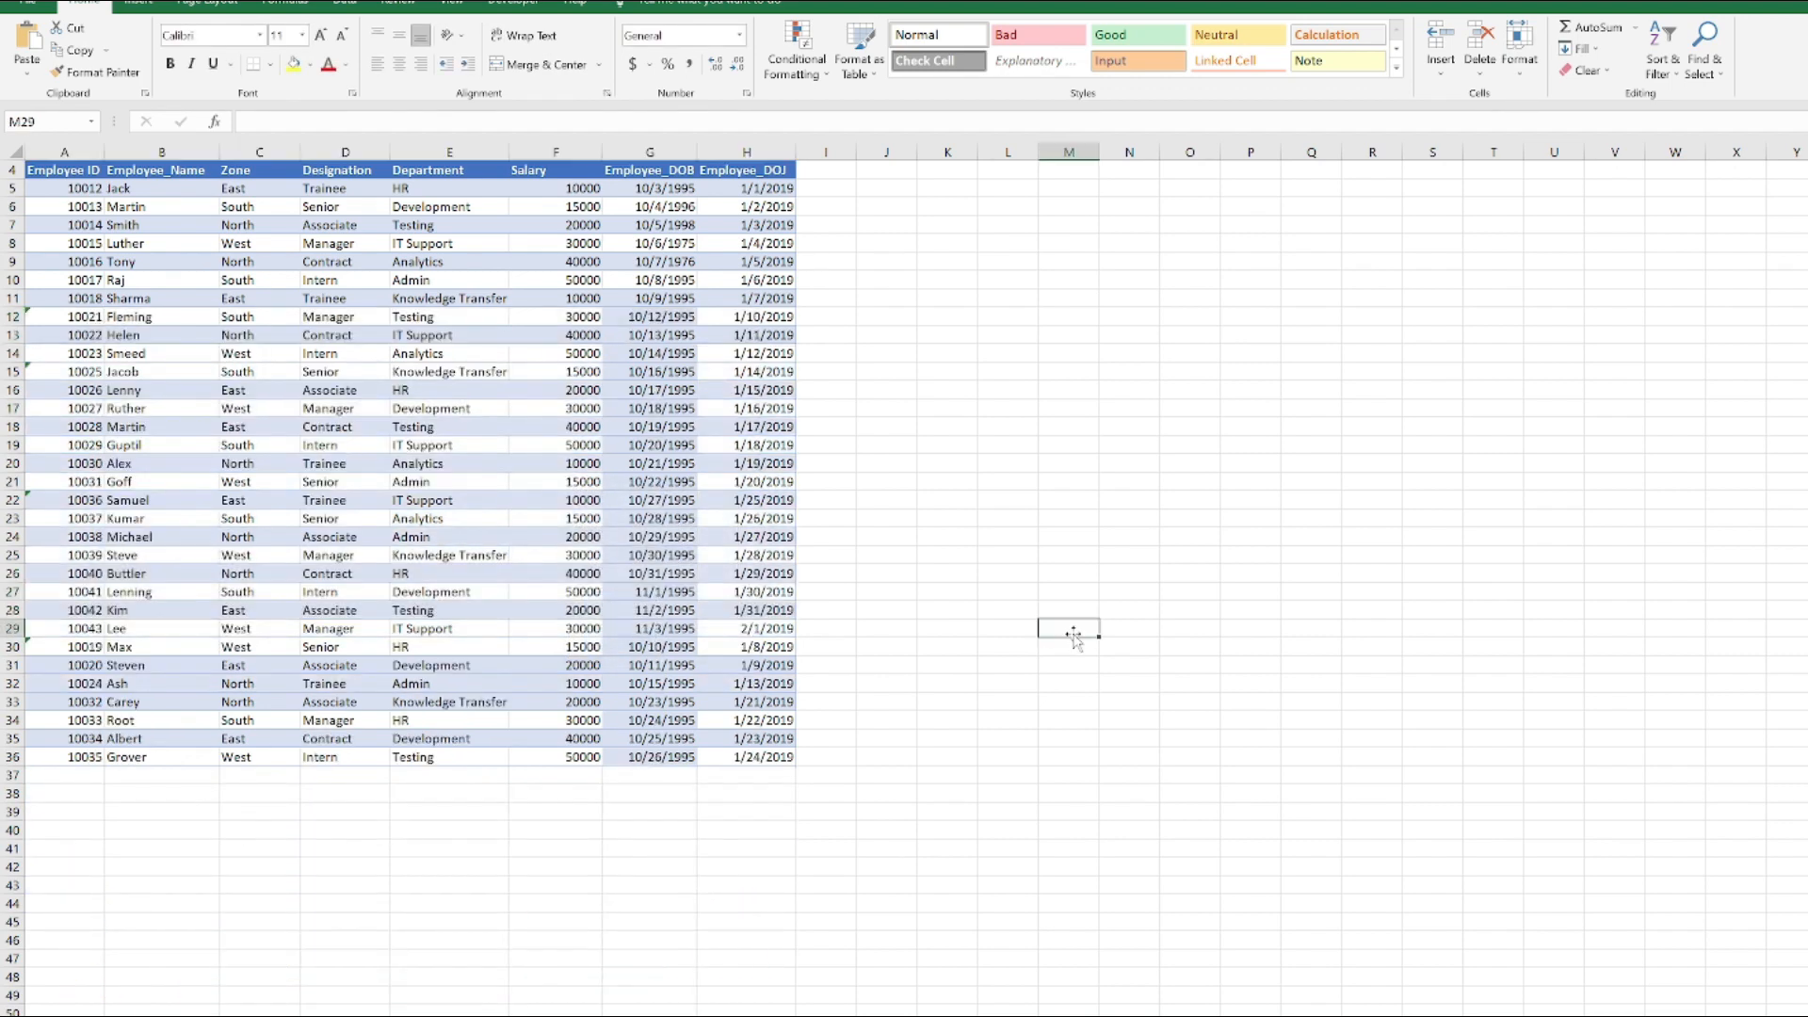